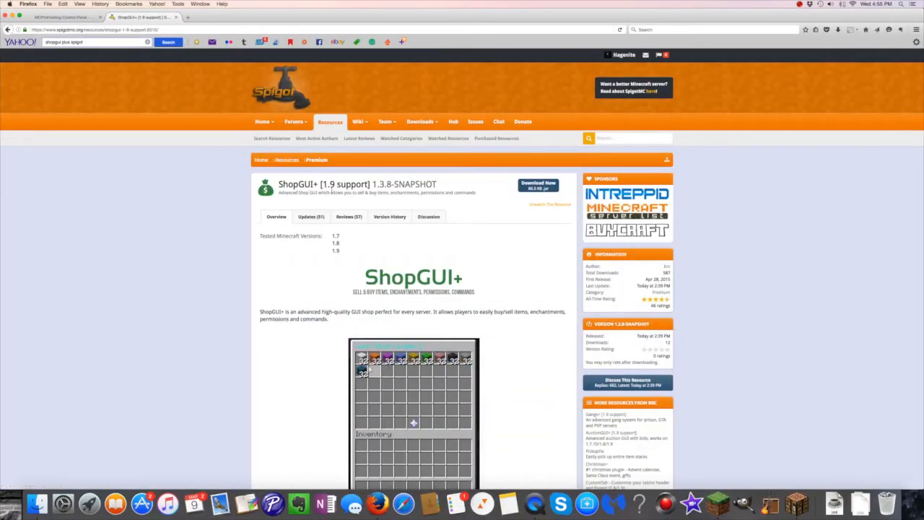
Scroll the ShopGUI+ page through features, commands, permissions and requirements to Installation and Configuration.
scroll("down", 3)
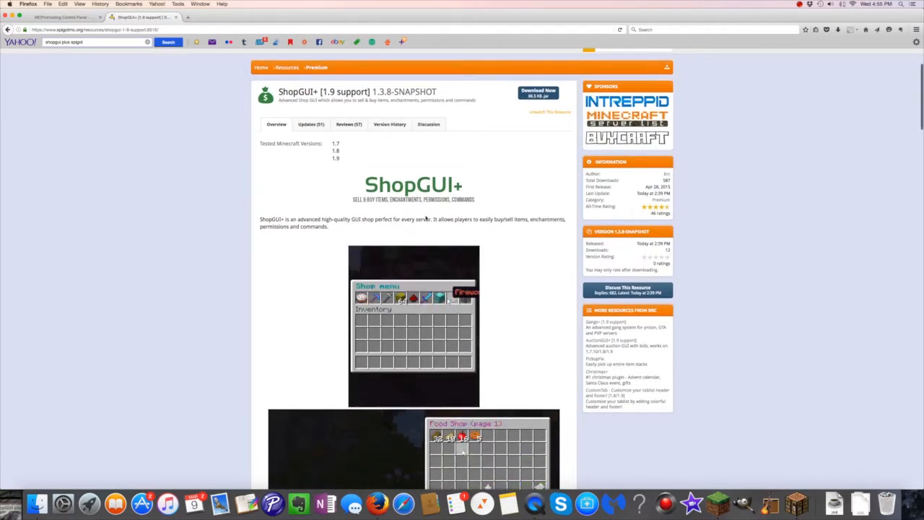
scroll("down", 3)
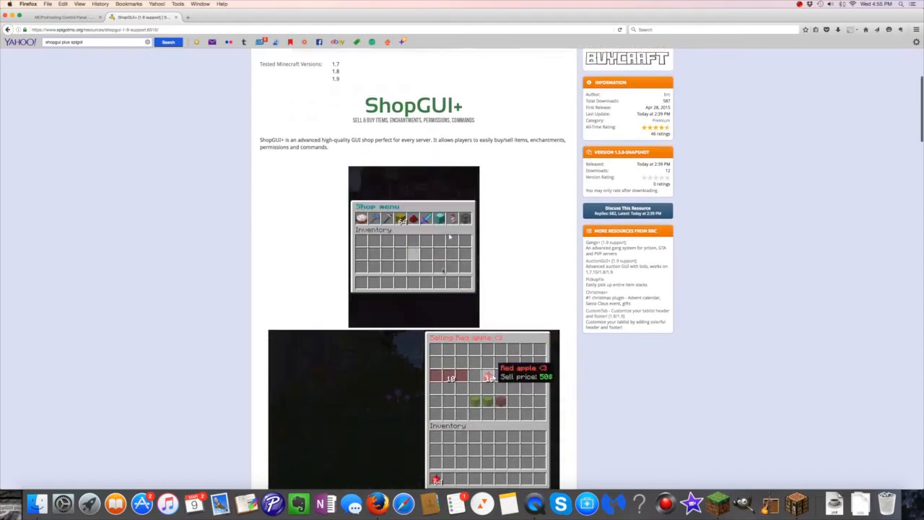
scroll("down", 3)
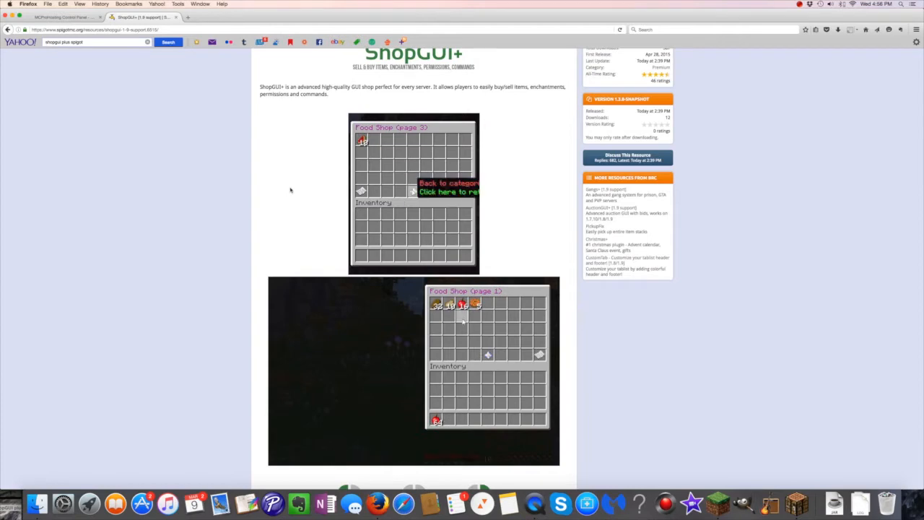
scroll("up", 3)
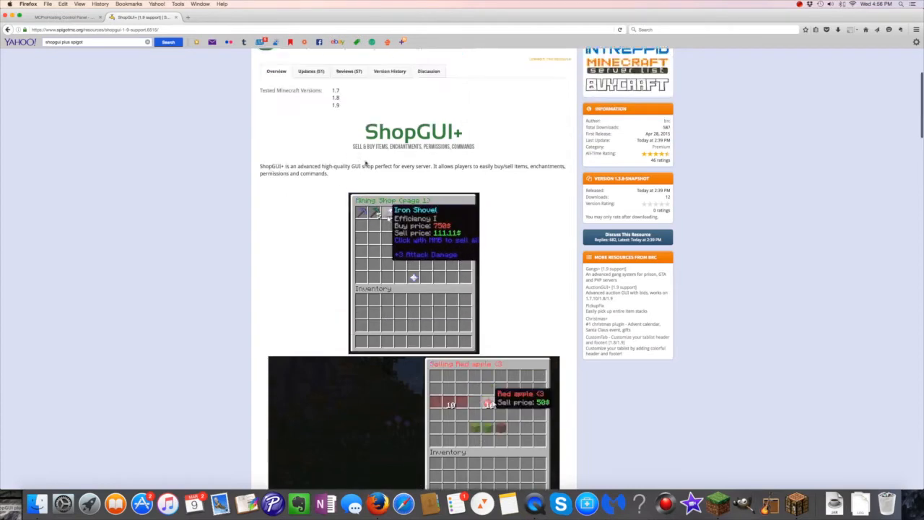
scroll("up", 3)
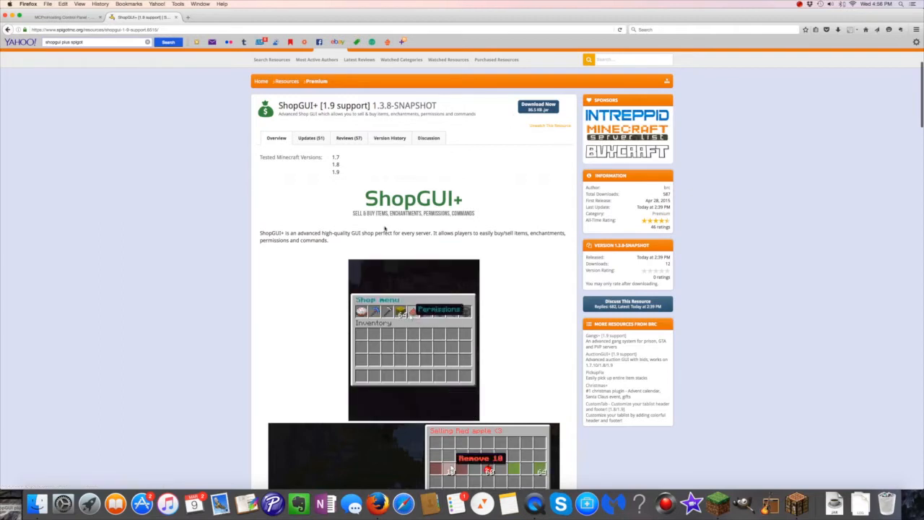
scroll("down", 3)
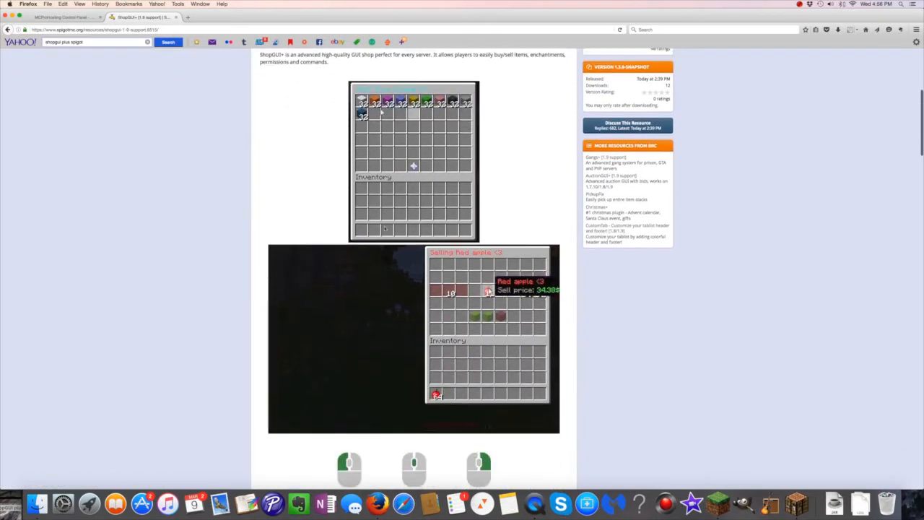
scroll("down", 3)
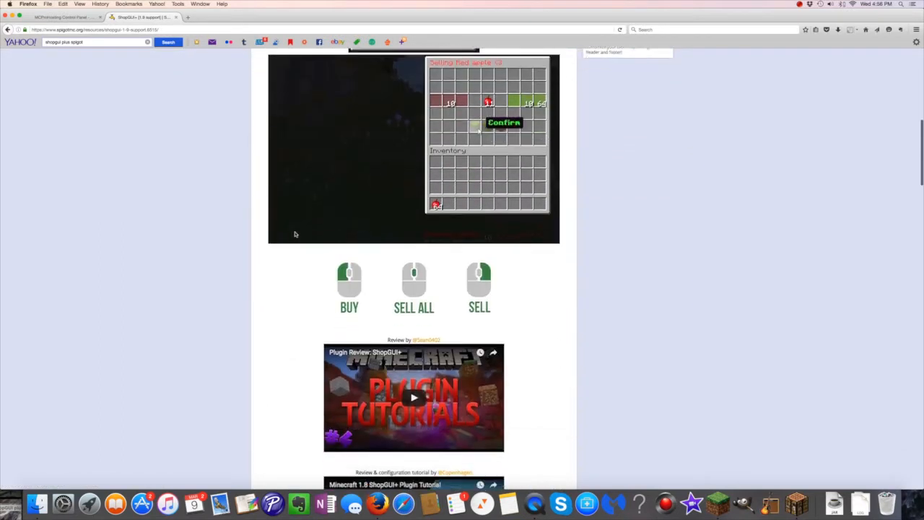
scroll("down", 3)
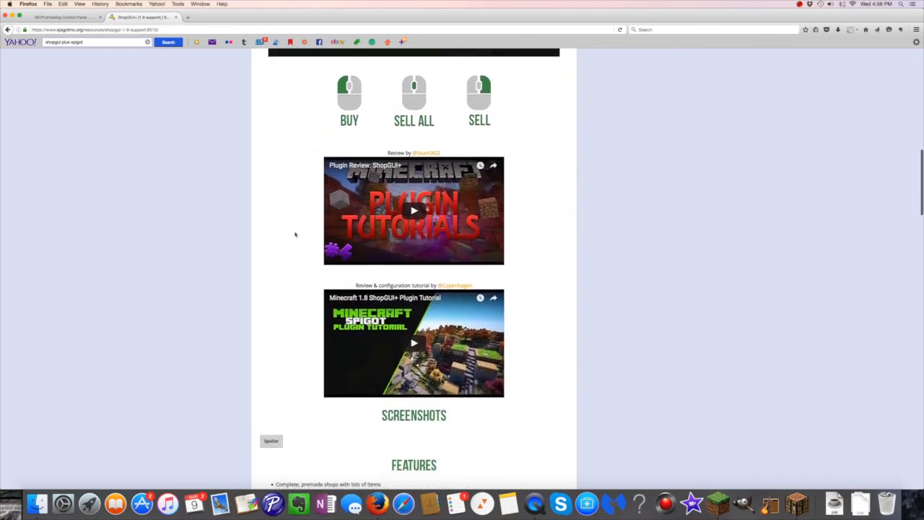
scroll("down", 3)
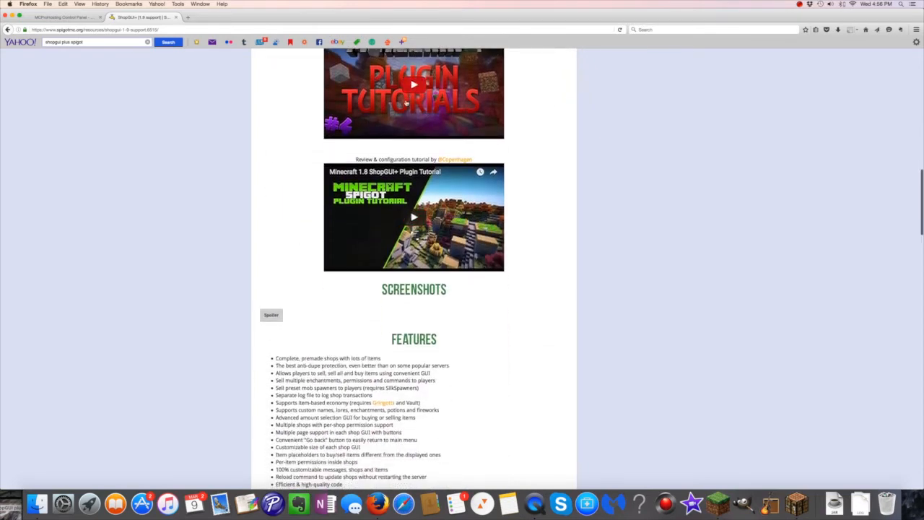
scroll("down", 3)
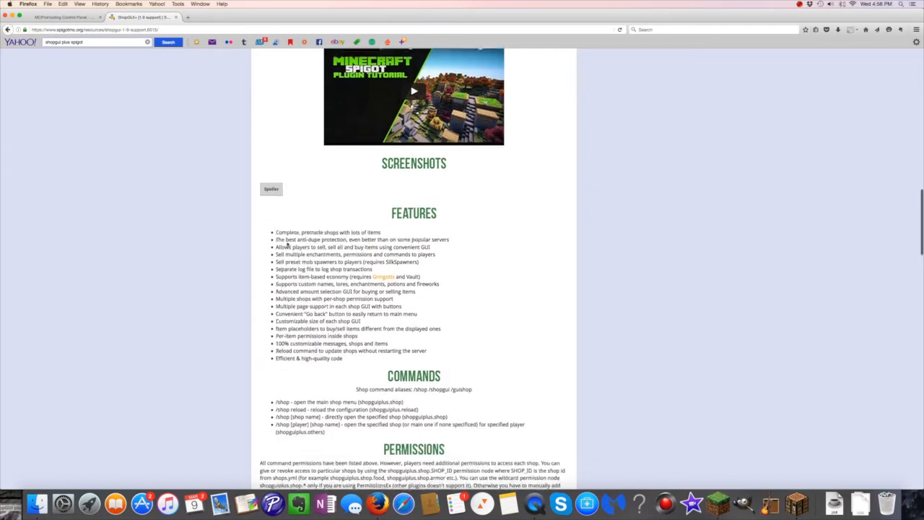
scroll("down", 3)
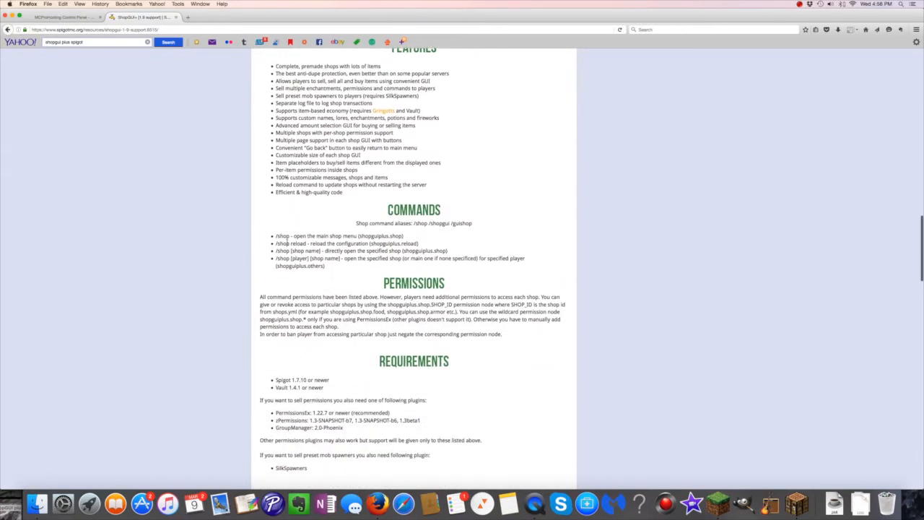
scroll("down", 3)
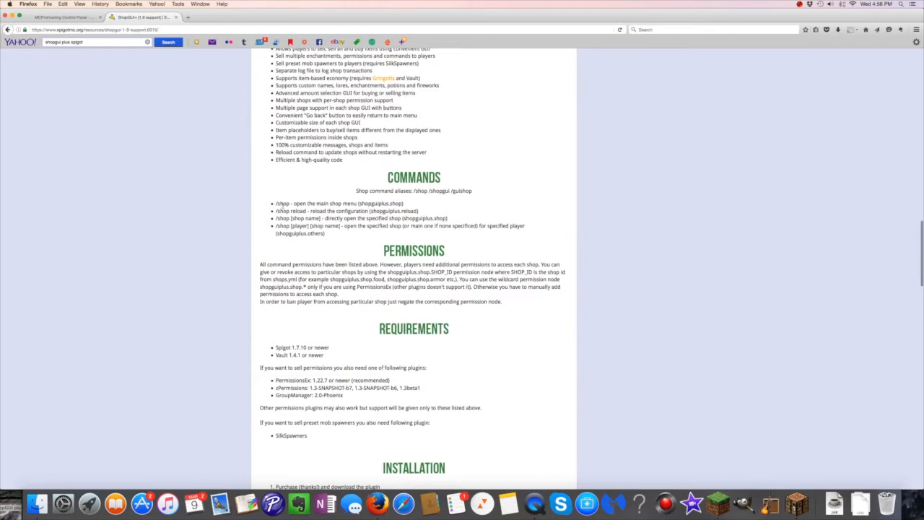
scroll("up", 3)
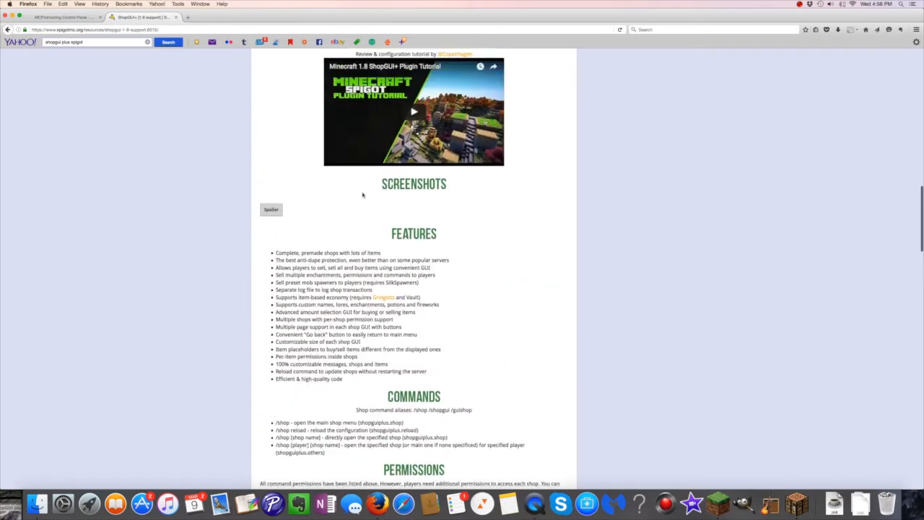
scroll("down", 3)
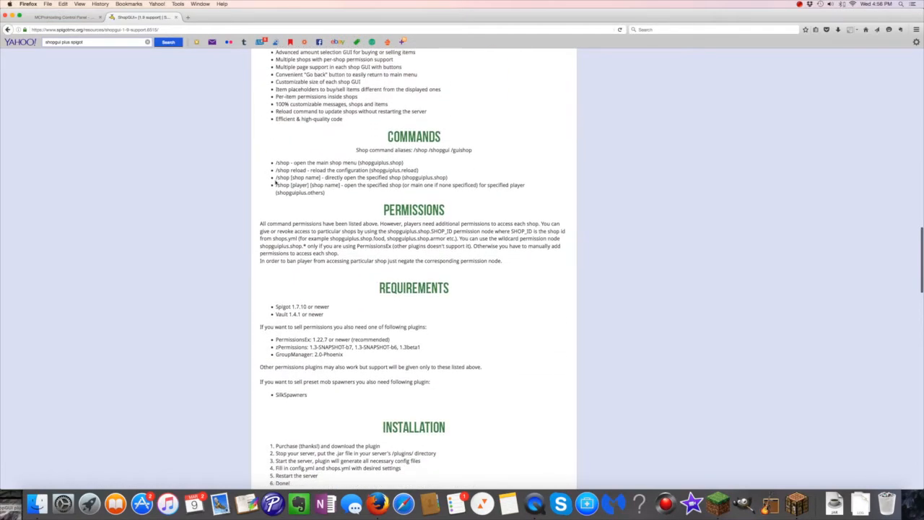
scroll("down", 3)
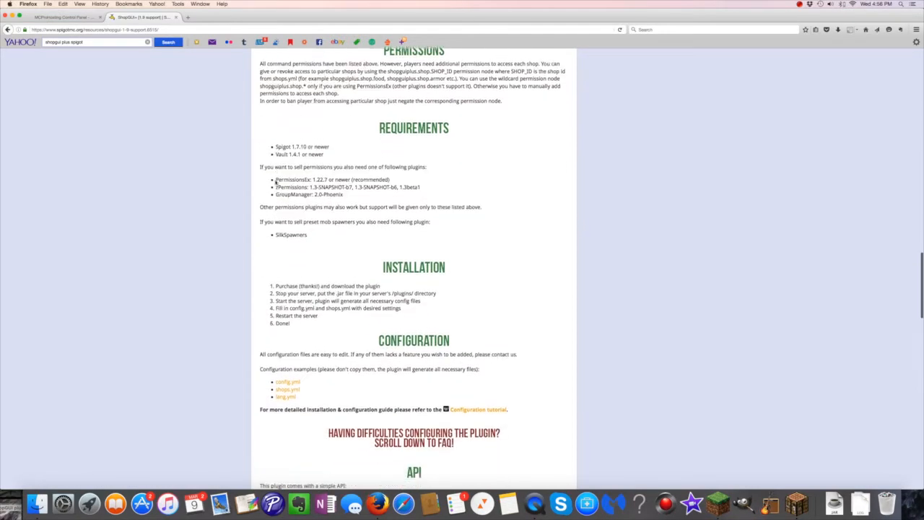
scroll("up", 3)
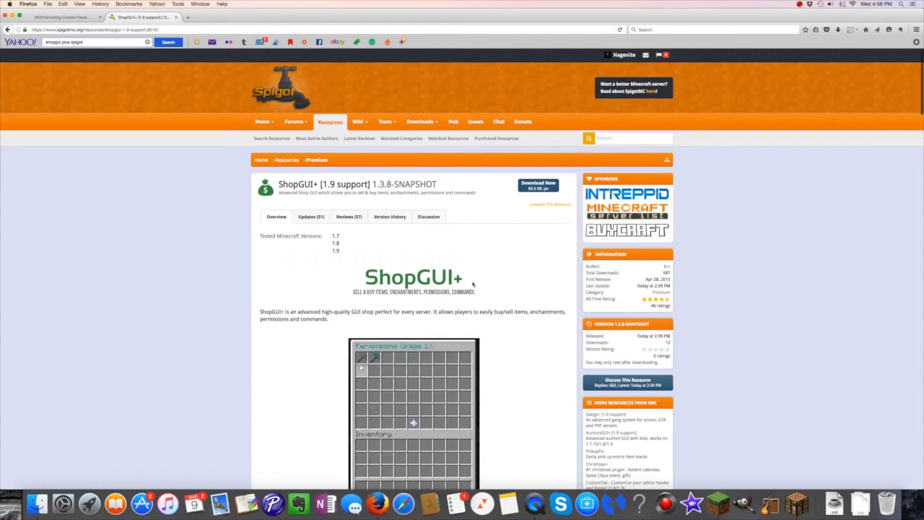
Scroll through the ShopGUI+ shop-menu screenshots at the top of the Overview tab.
scroll("down", 3)
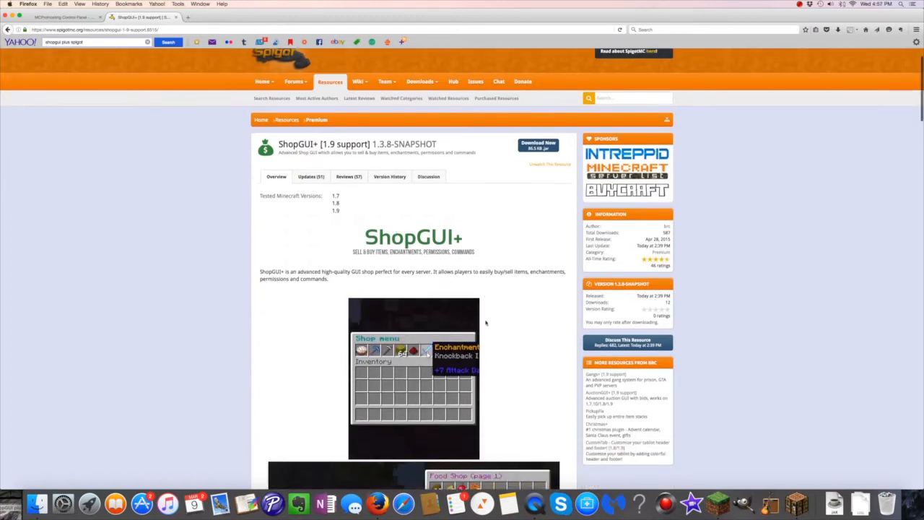
scroll("down", 3)
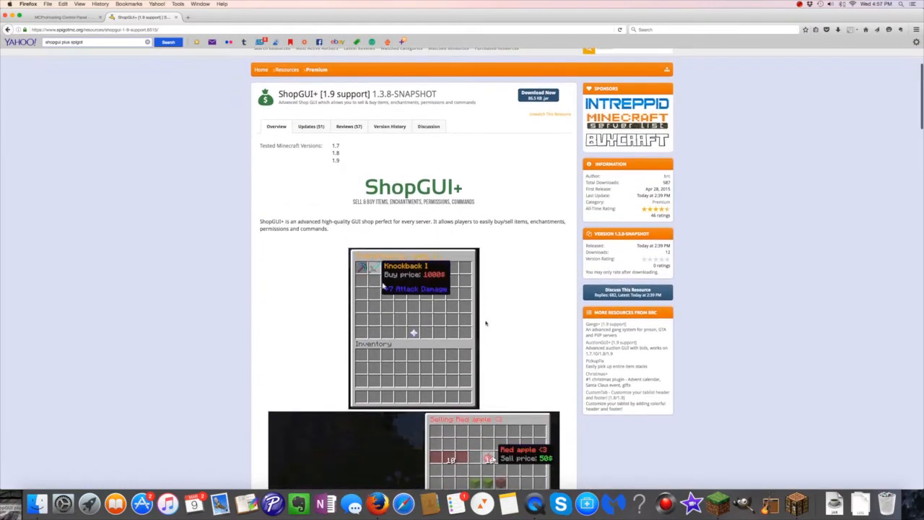
scroll("down", 3)
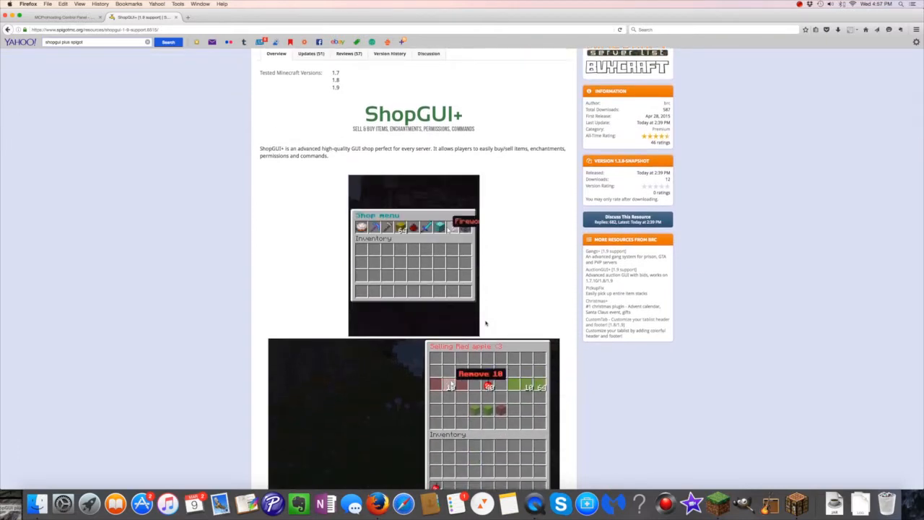
scroll("up", 3)
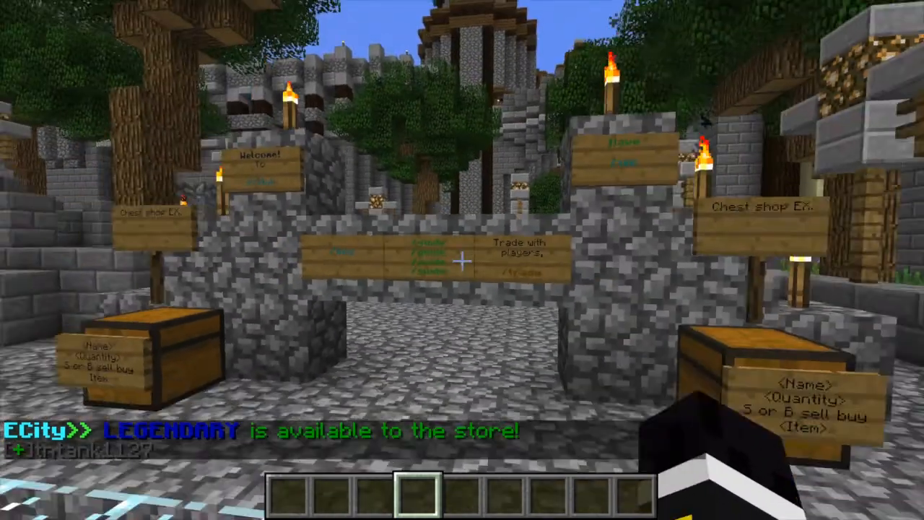
Run /shop in chat to show the nine item categories.
type("/shop")
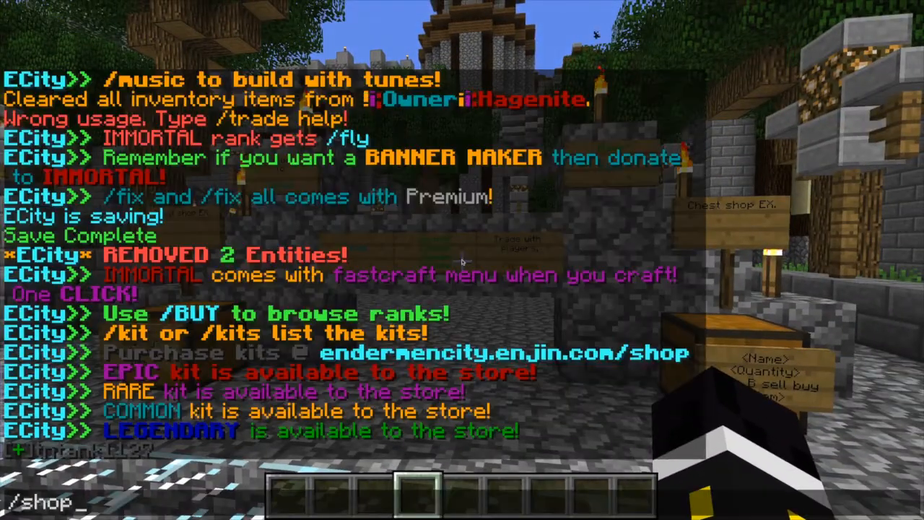
key("Return")
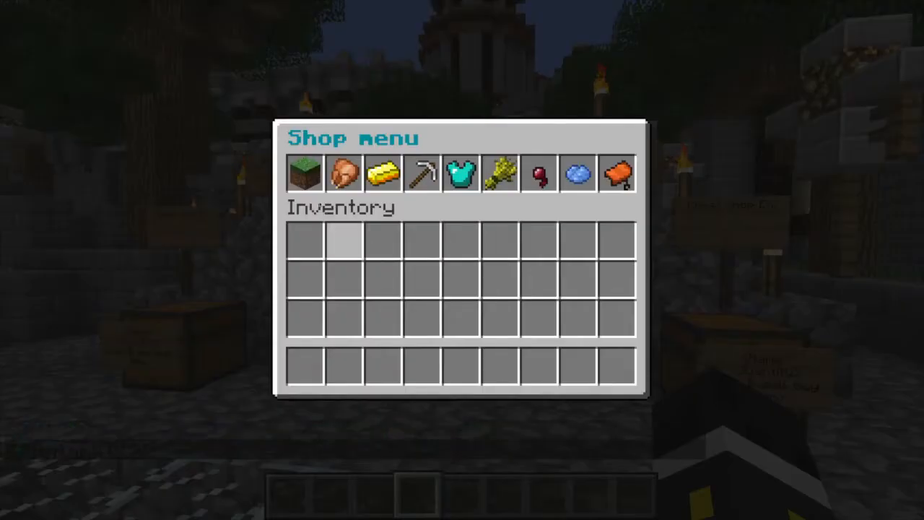
mouse_move(343, 174)
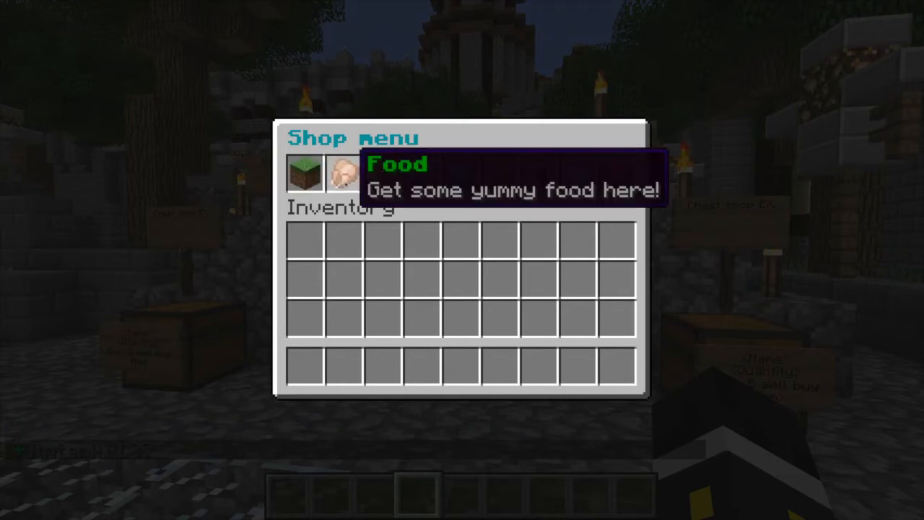
mouse_move(422, 173)
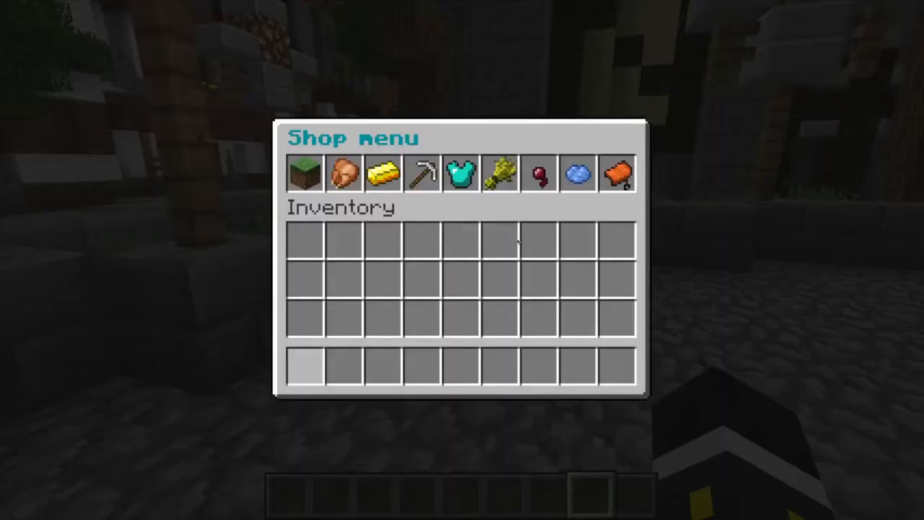
Sell 4 oak logs from the Blocks category for 1.25$.
left_click(304, 174)
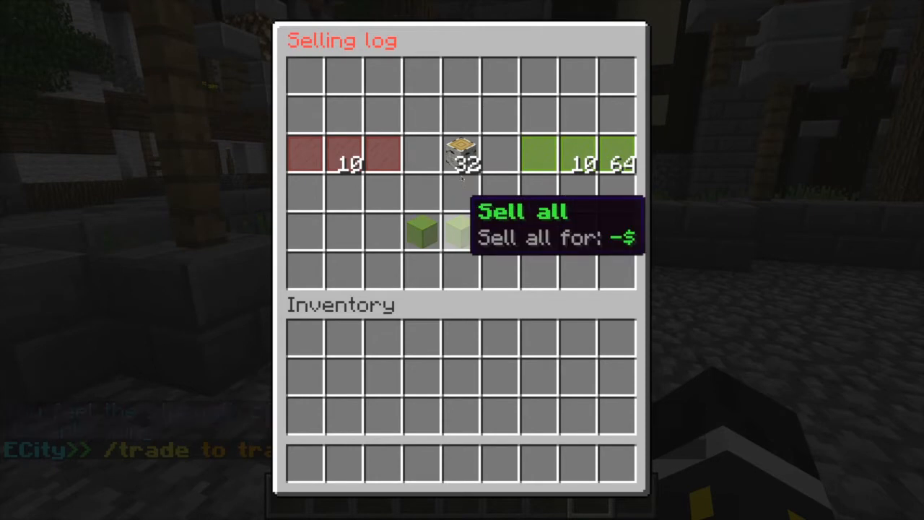
mouse_move(459, 155)
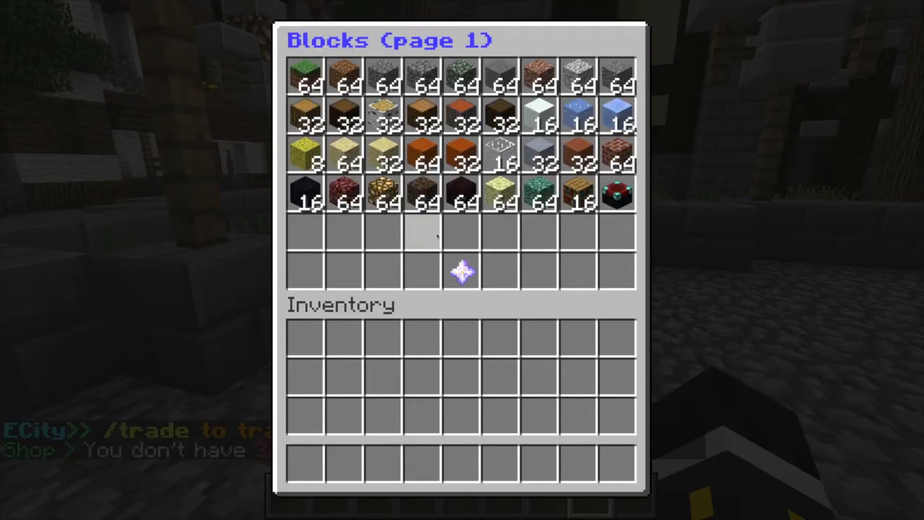
key("Escape")
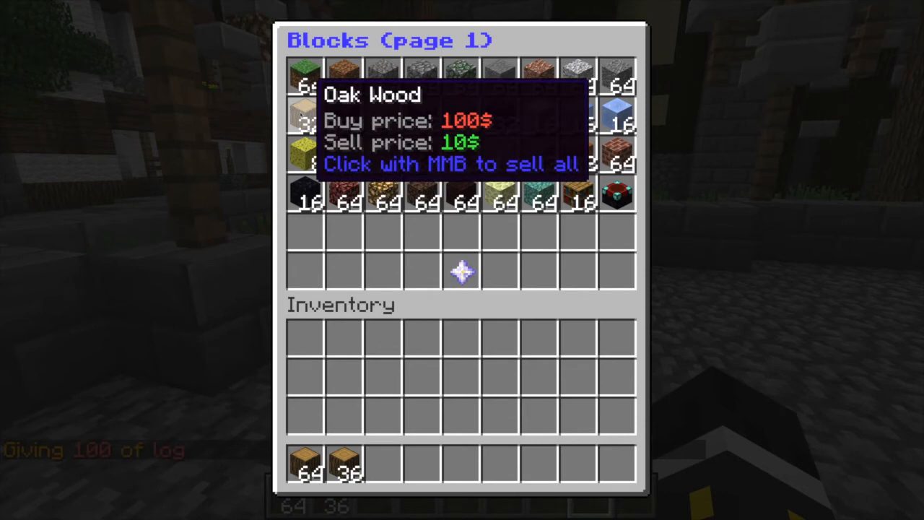
middle_click(304, 68)
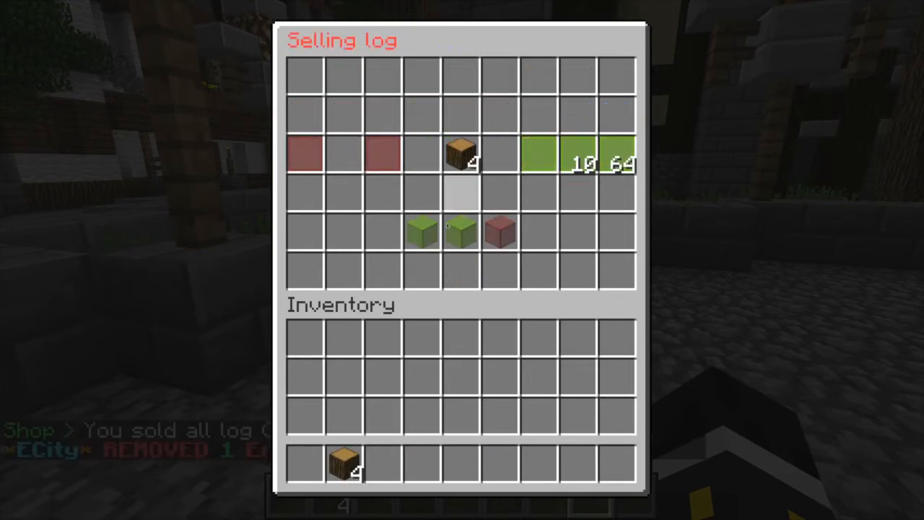
key("Escape")
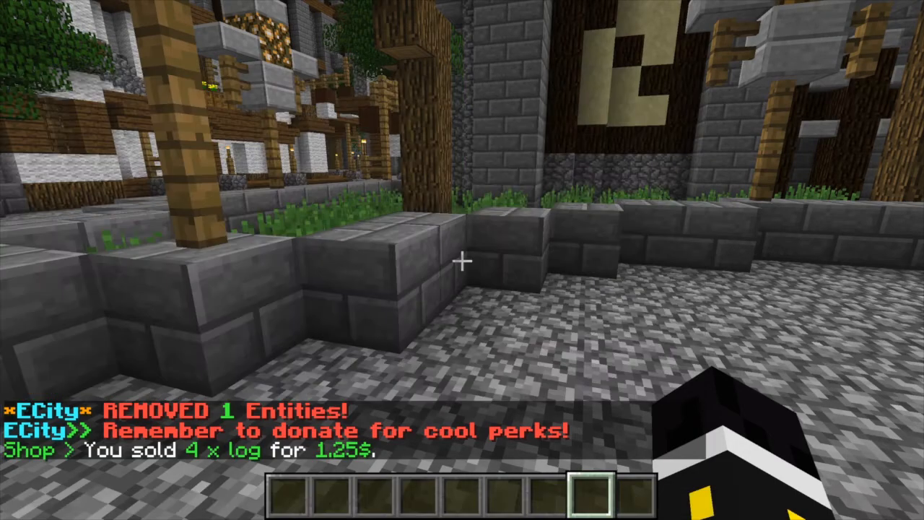
mouse_move(462, 260)
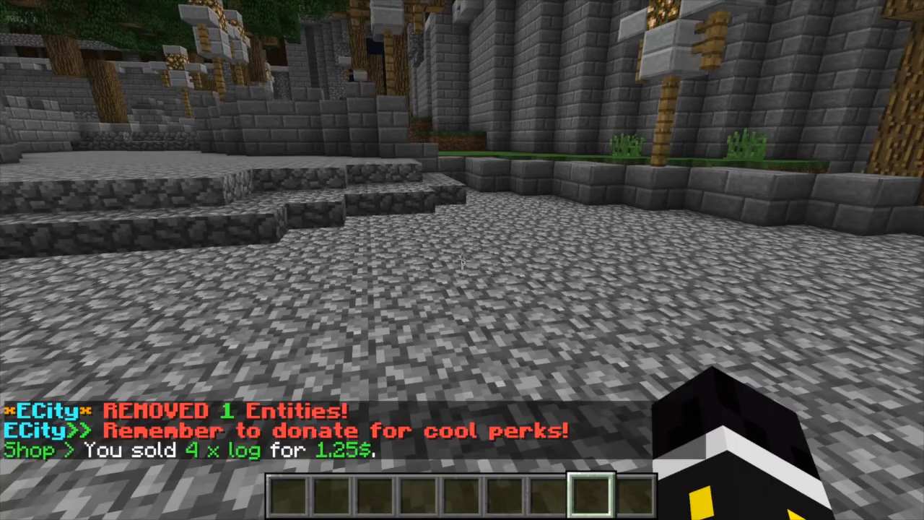
left_click(462, 260)
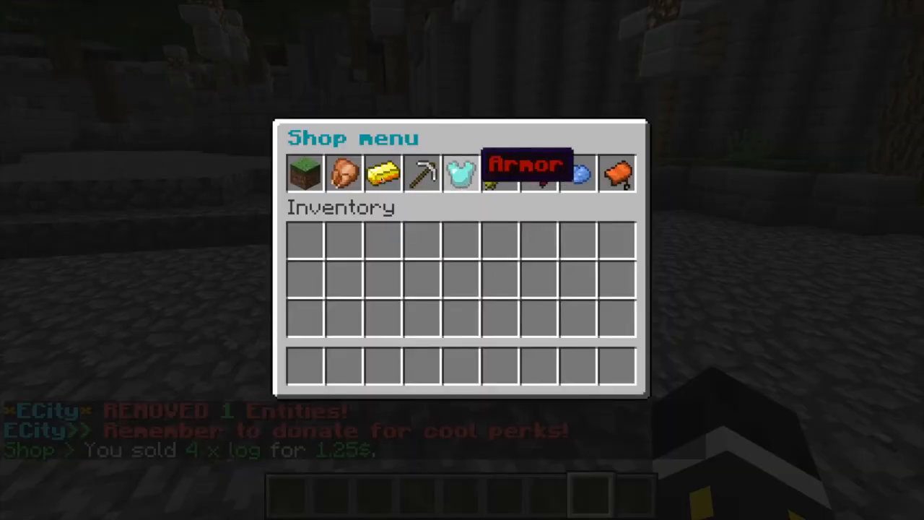
left_click(344, 174)
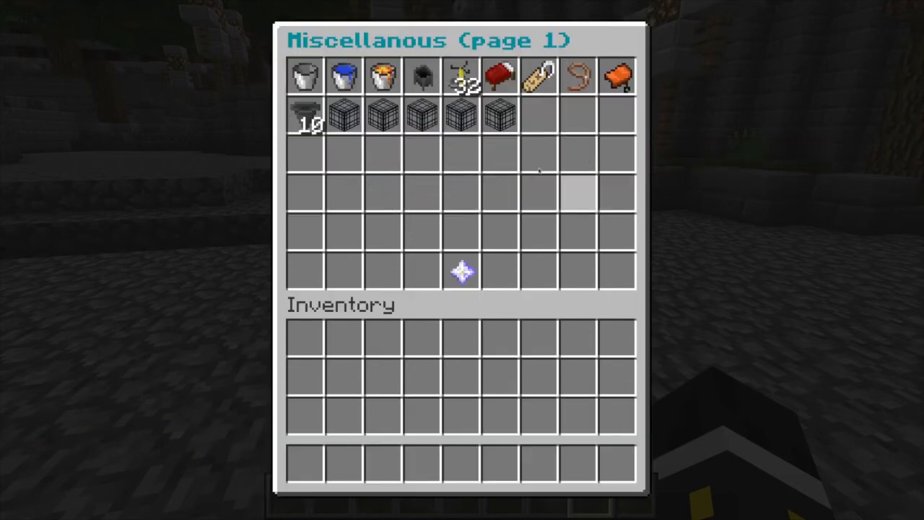
mouse_move(462, 273)
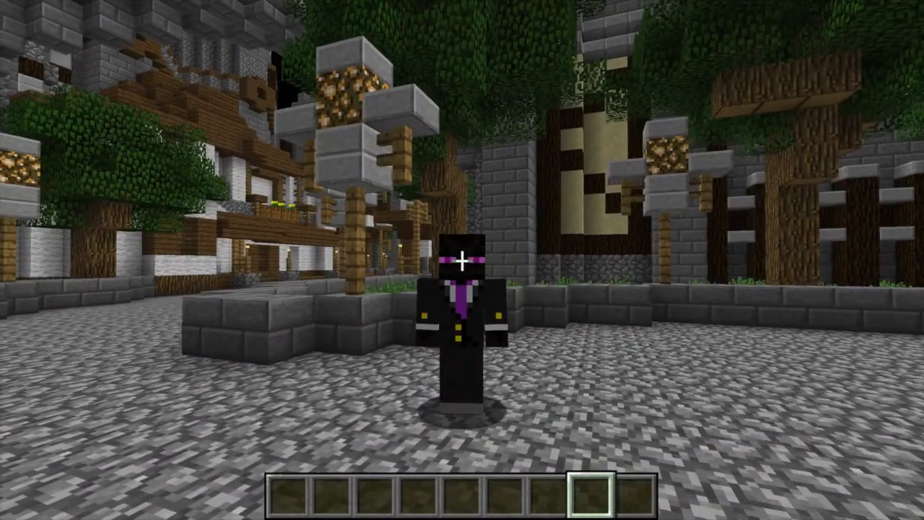
key("F5")
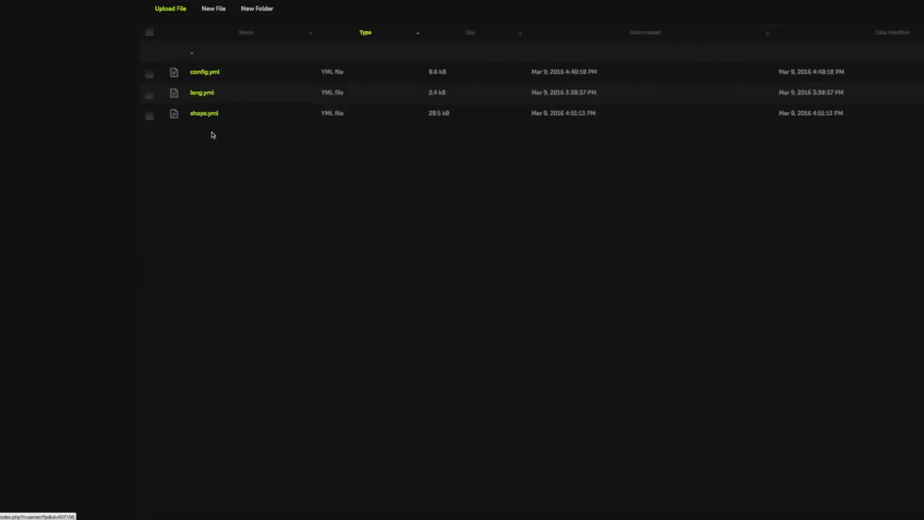
Open ShopGUI+ config.yml in the File Manager editor and scroll through its settings.
left_click(204, 72)
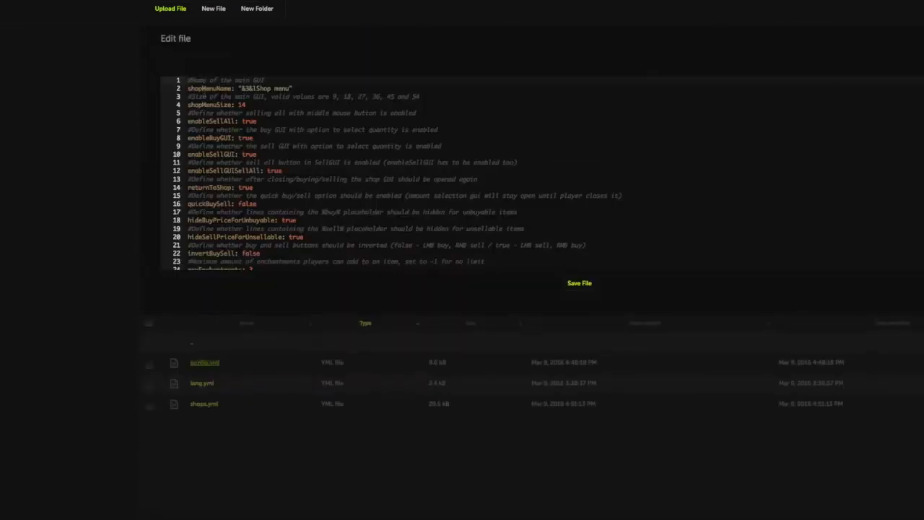
scroll("down", 3)
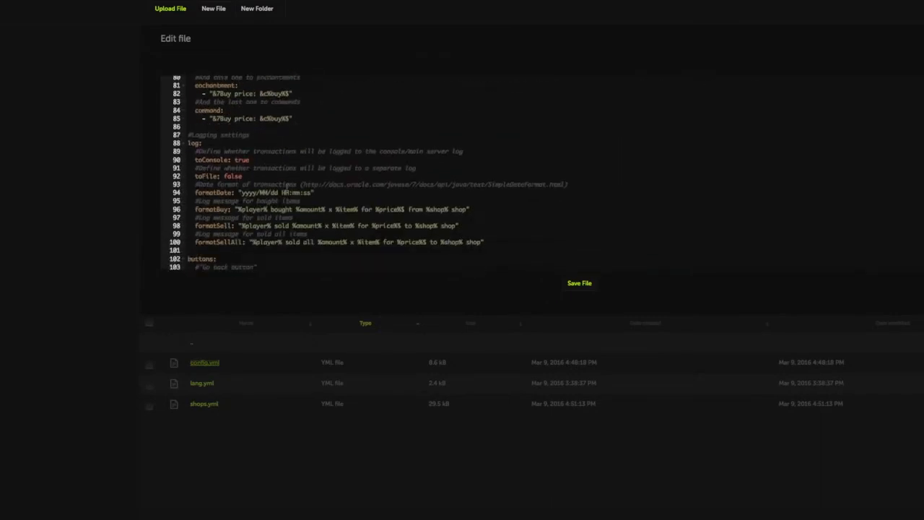
scroll("down", 3)
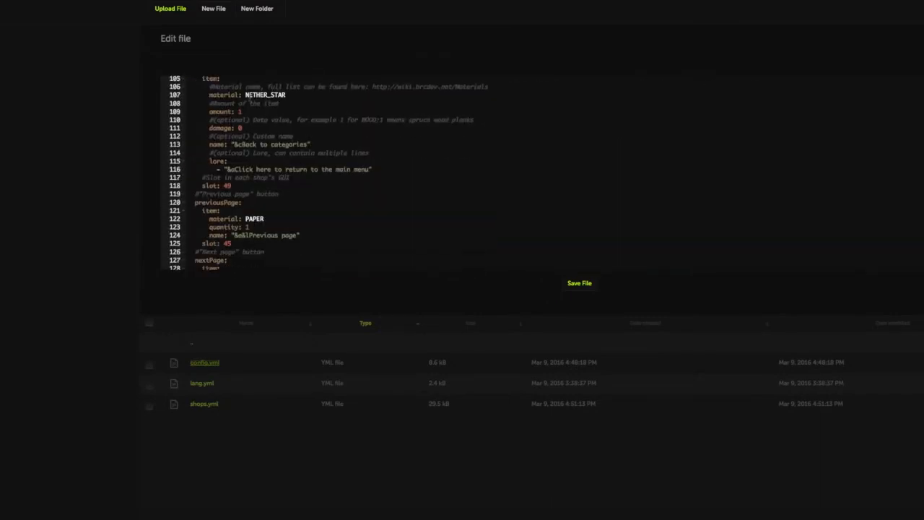
scroll("up", 3)
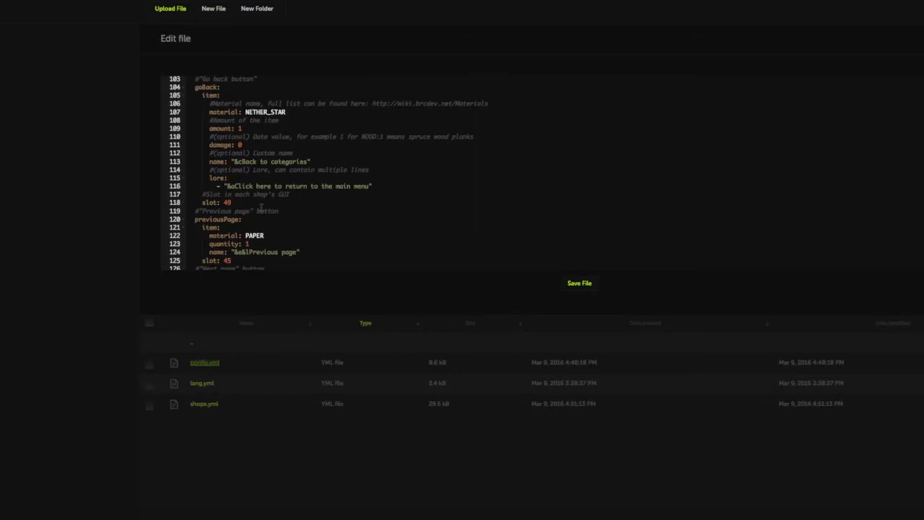
scroll("up", 3)
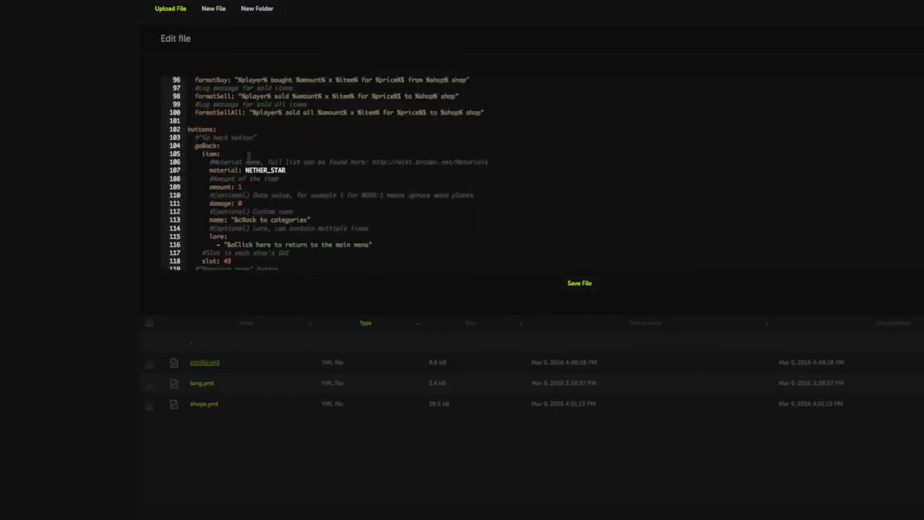
scroll("down", 3)
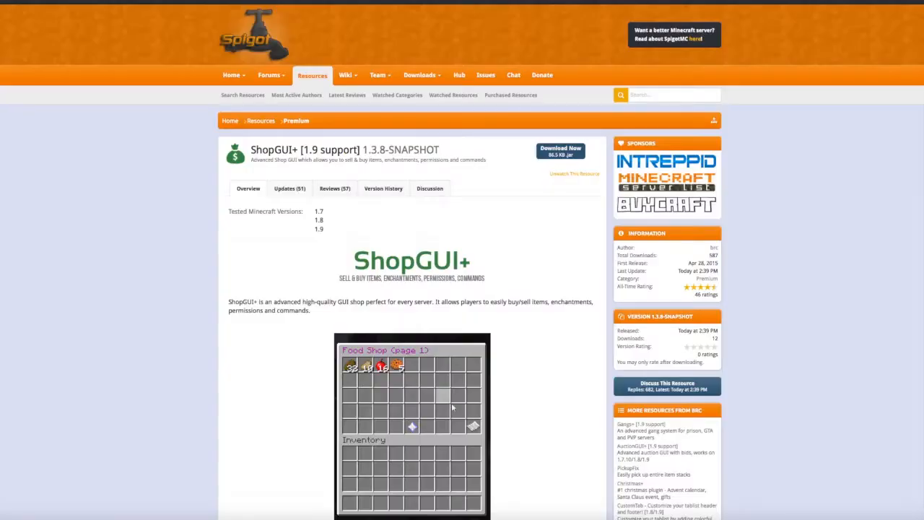
scroll("down", 3)
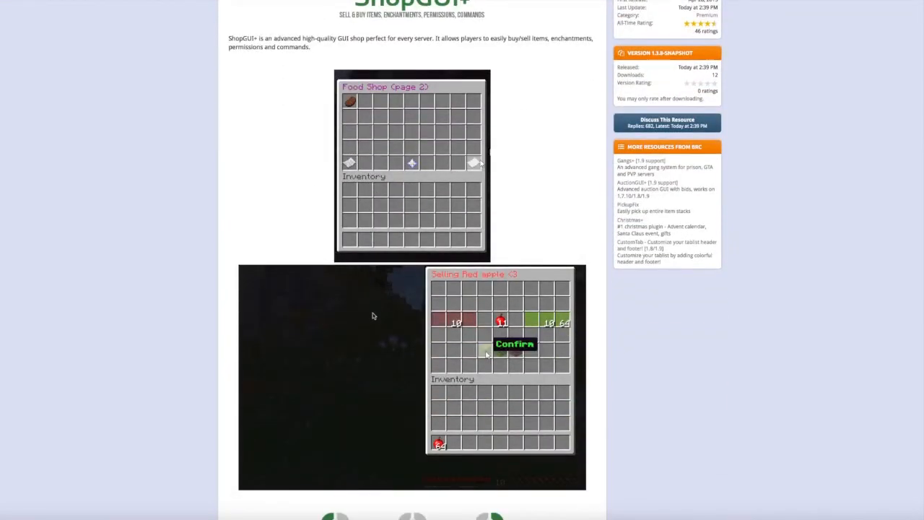
scroll("down", 3)
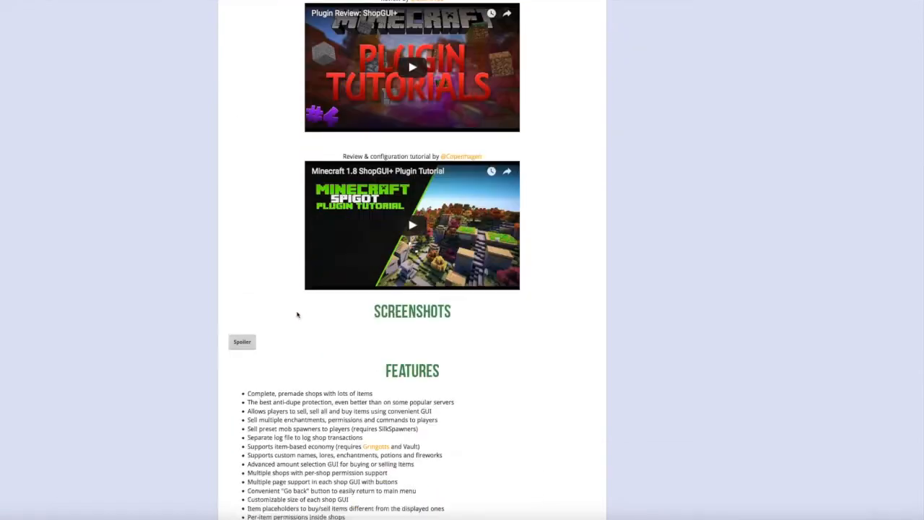
scroll("down", 3)
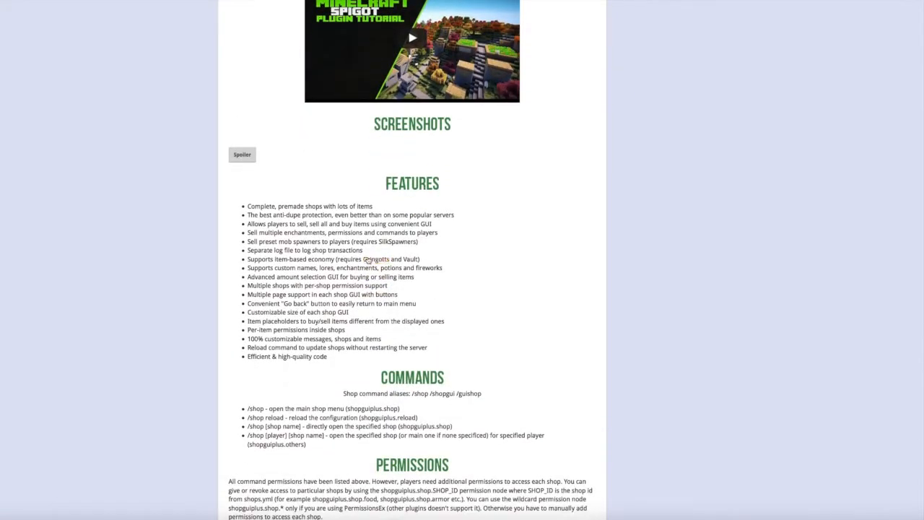
scroll("down", 3)
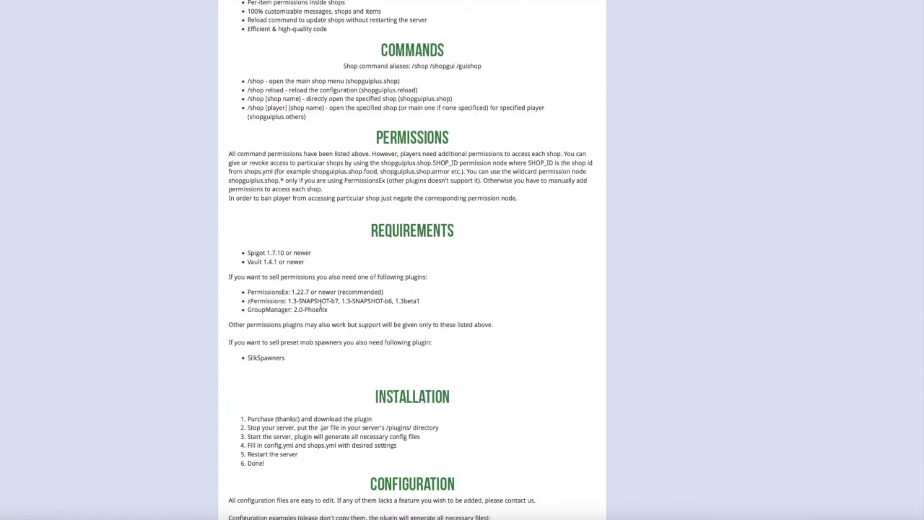
scroll("down", 3)
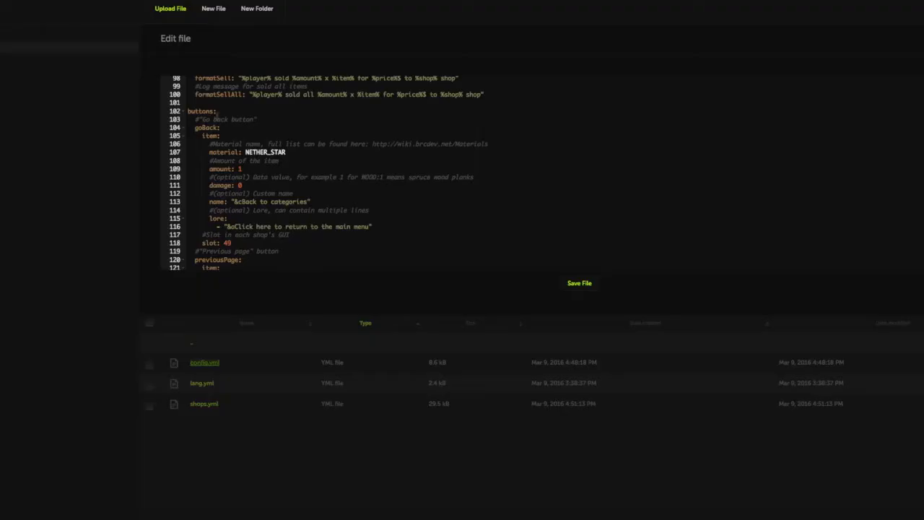
Scroll to the bottom of config.yml and save the file.
scroll("down", 3)
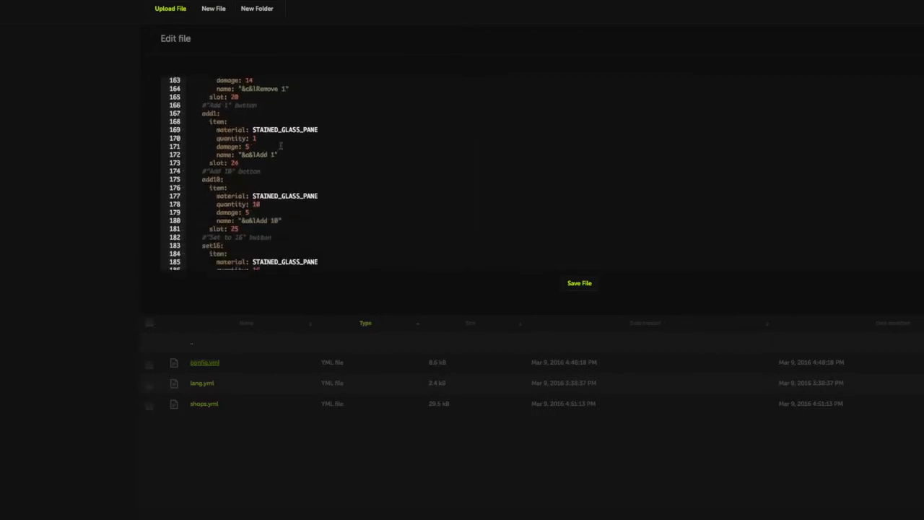
scroll("down", 3)
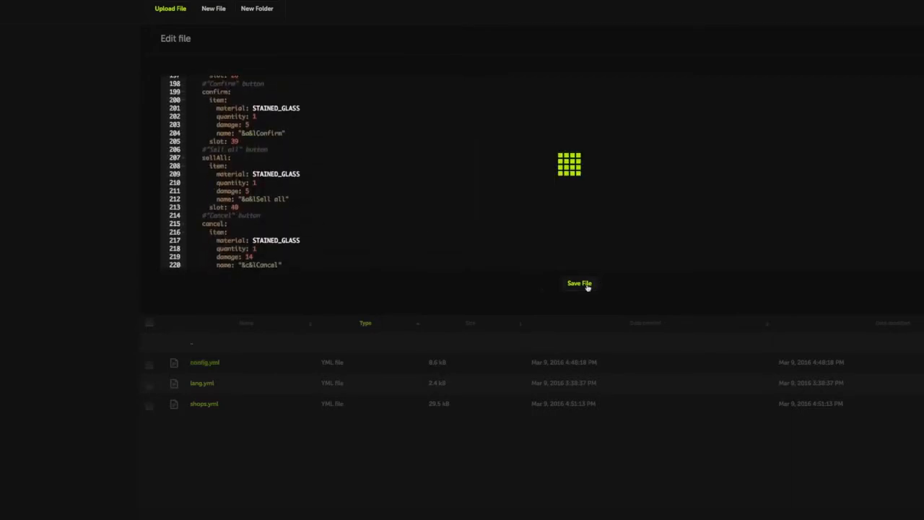
left_click(579, 283)
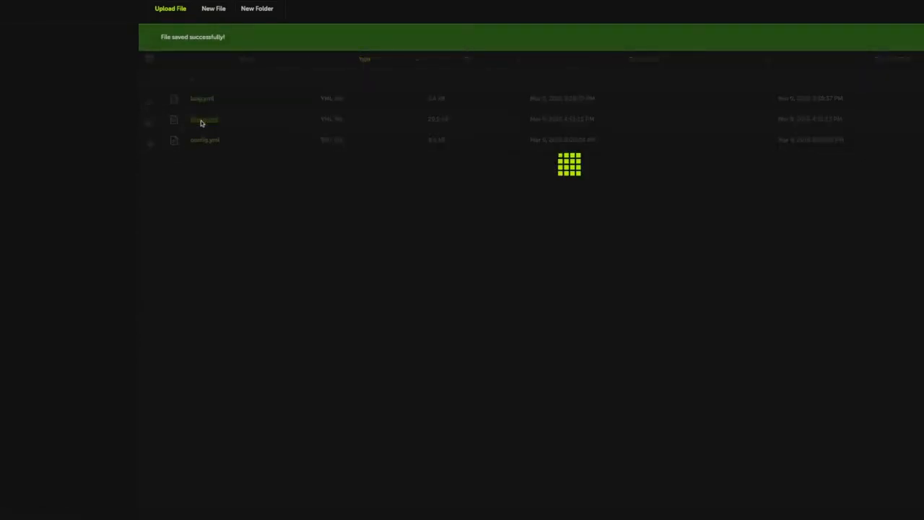
left_click(203, 120)
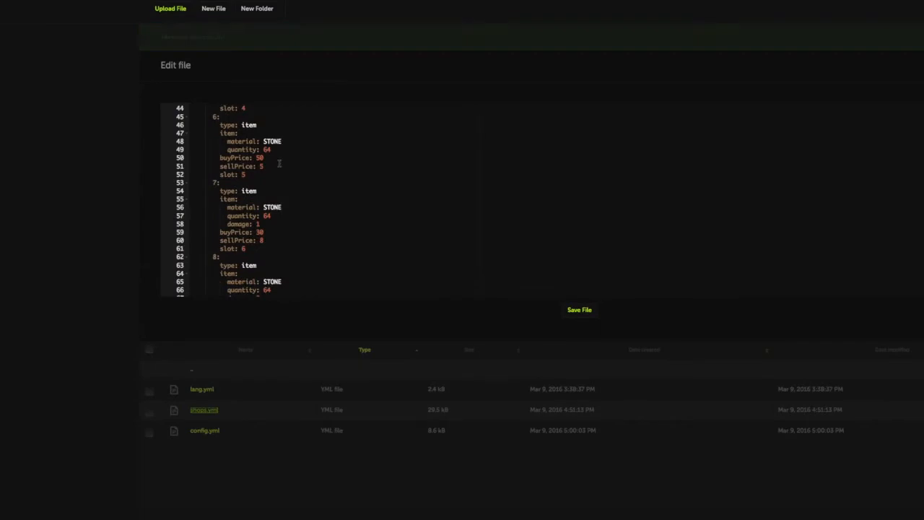
scroll("down", 3)
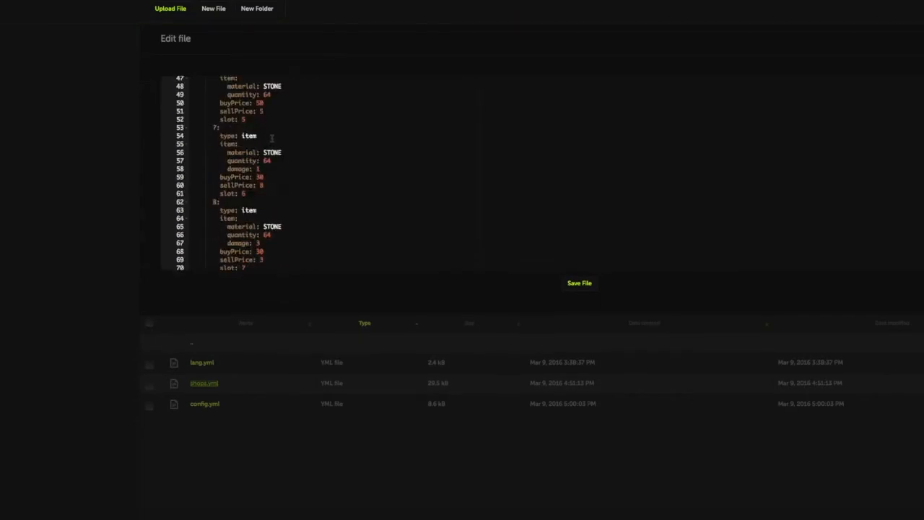
scroll("up", 3)
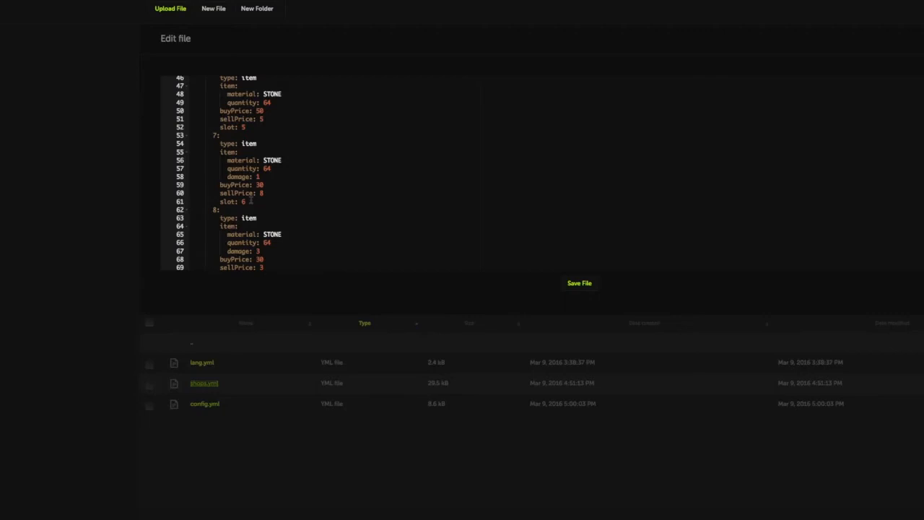
scroll("down", 3)
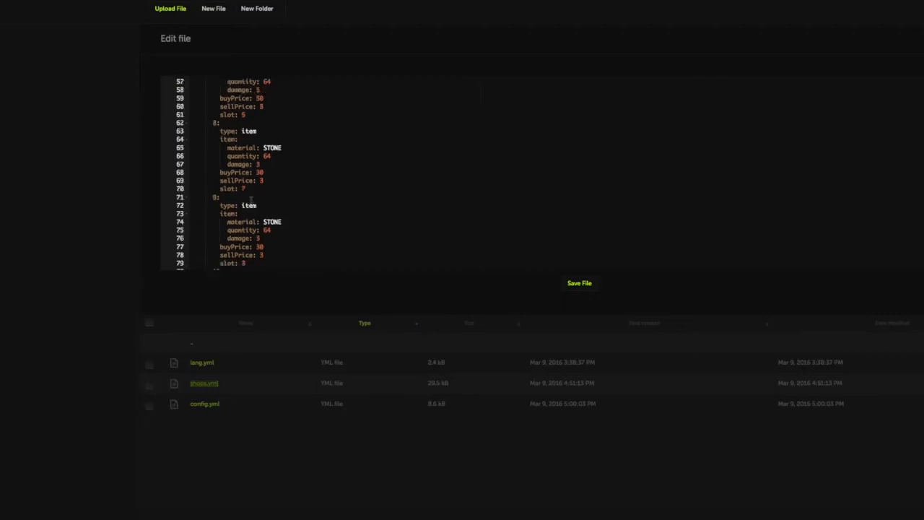
scroll("down", 3)
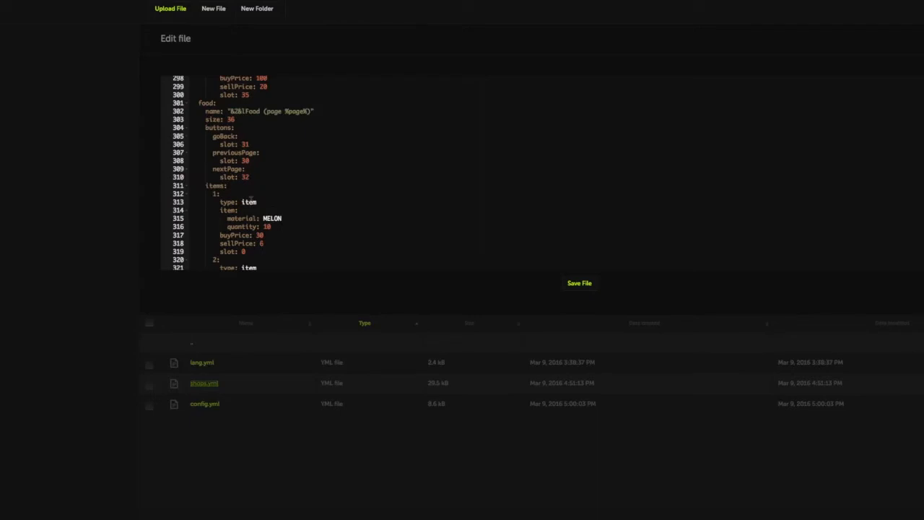
scroll("up", 3)
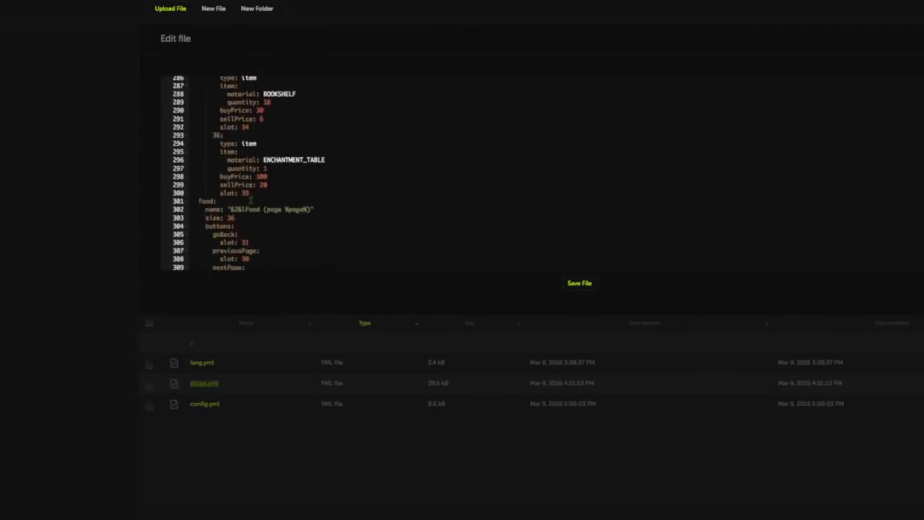
scroll("down", 3)
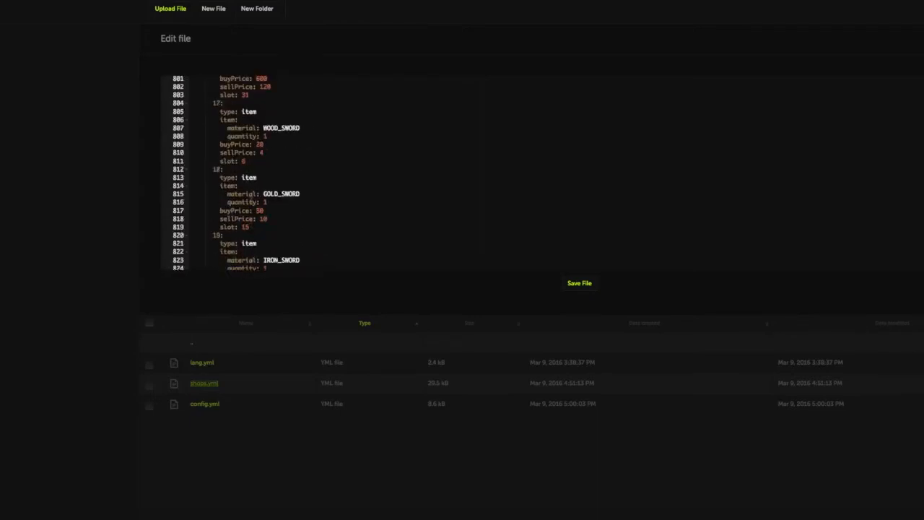
scroll("down", 3)
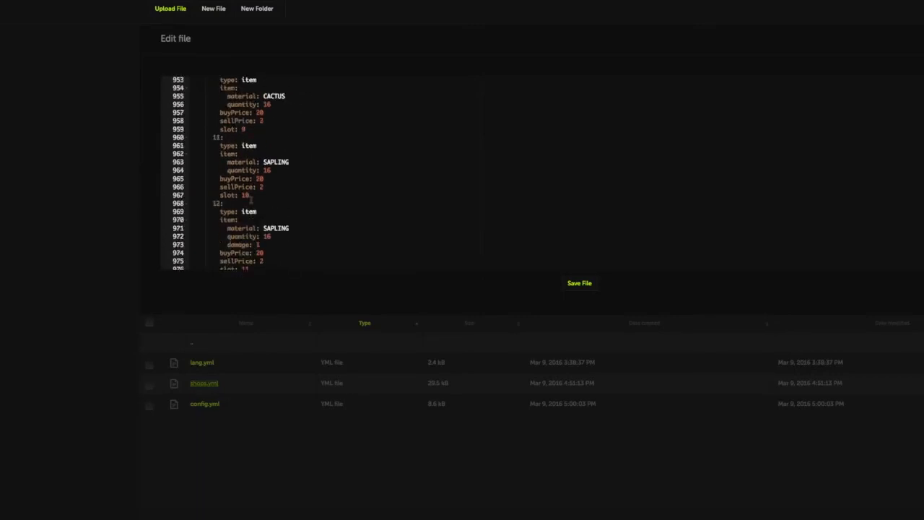
scroll("down", 3)
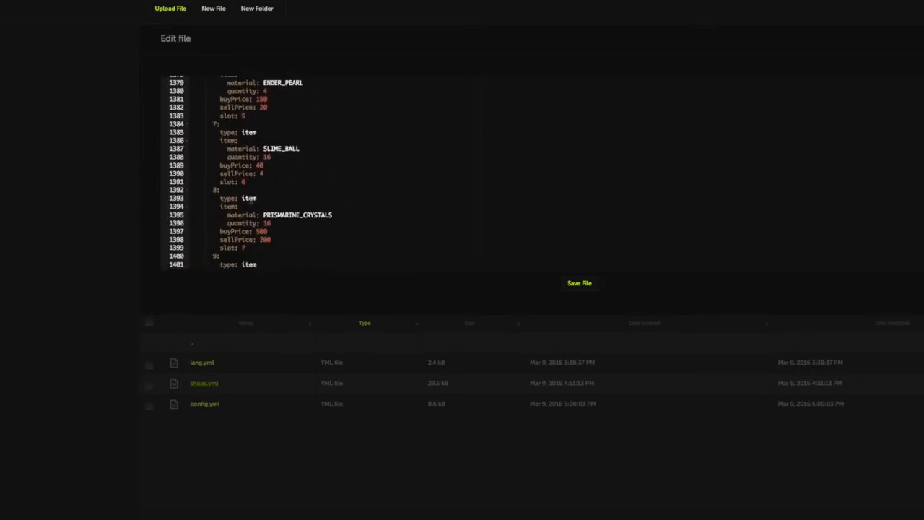
scroll("down", 3)
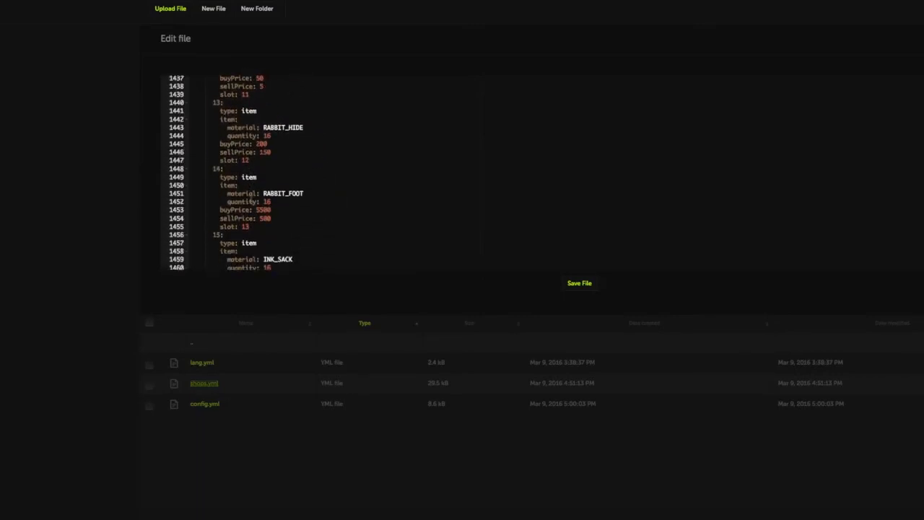
scroll("down", 3)
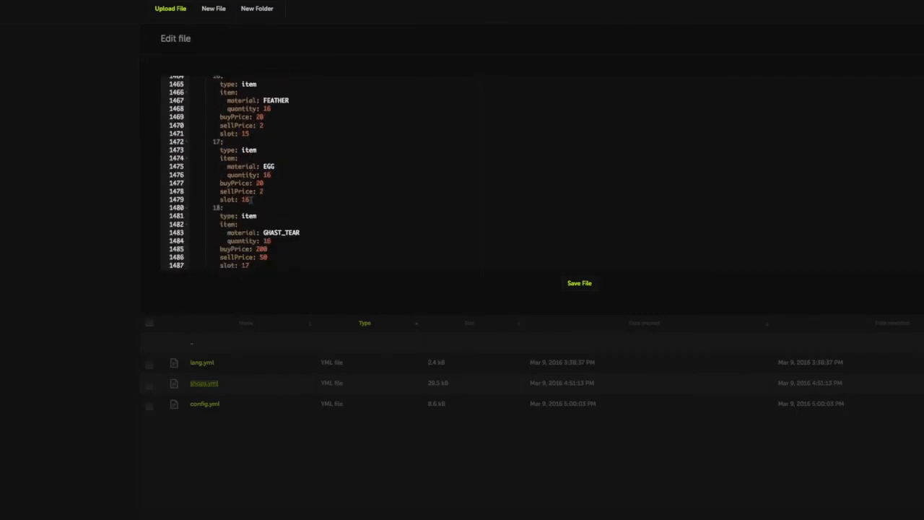
scroll("up", 3)
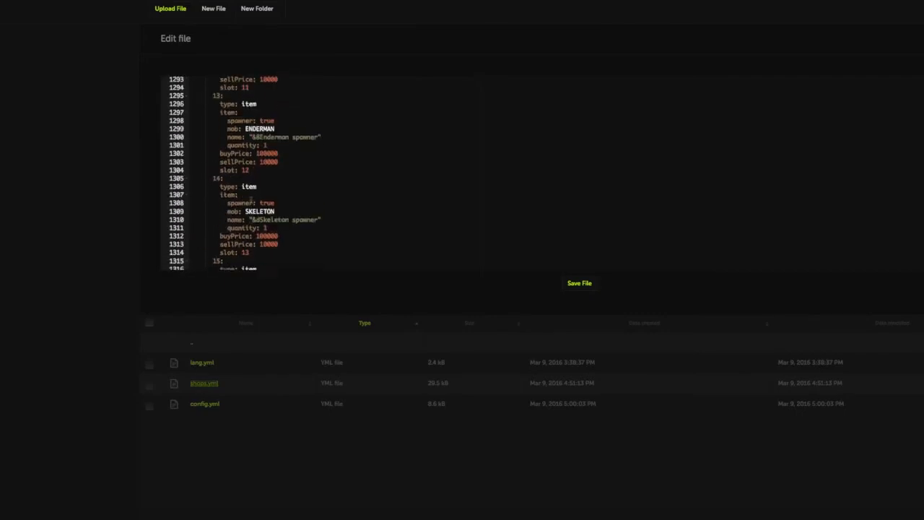
scroll("up", 3)
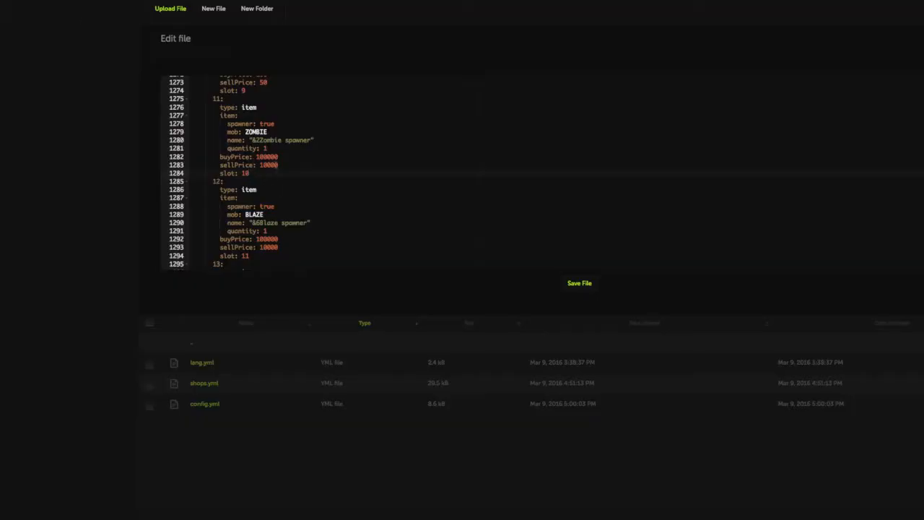
left_click(249, 173)
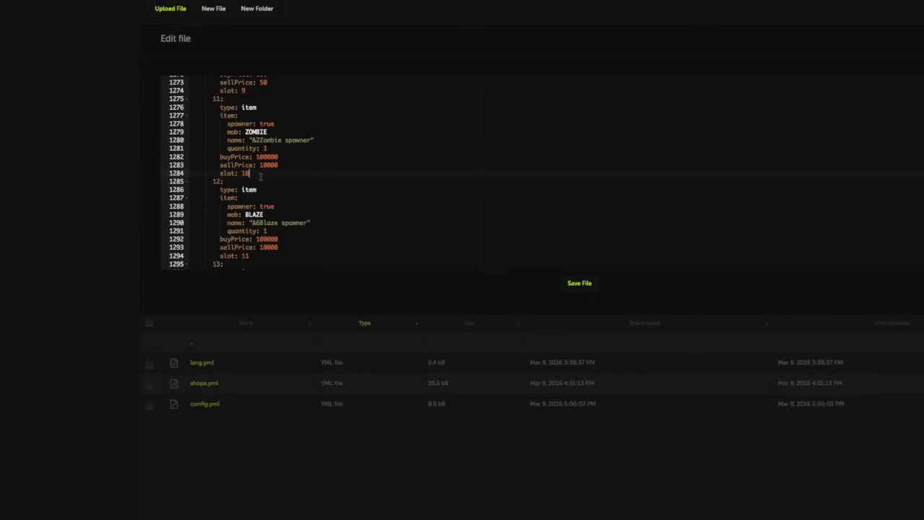
key("enter")
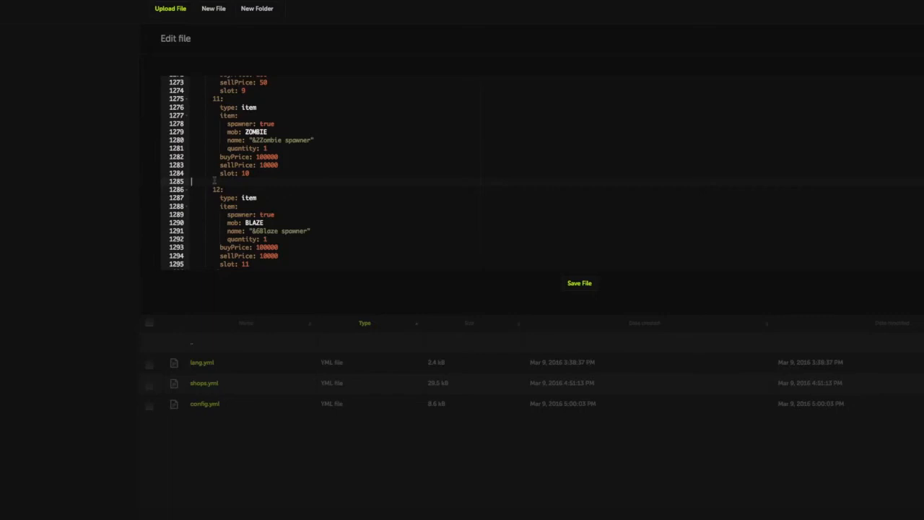
type("material: HOPPER")
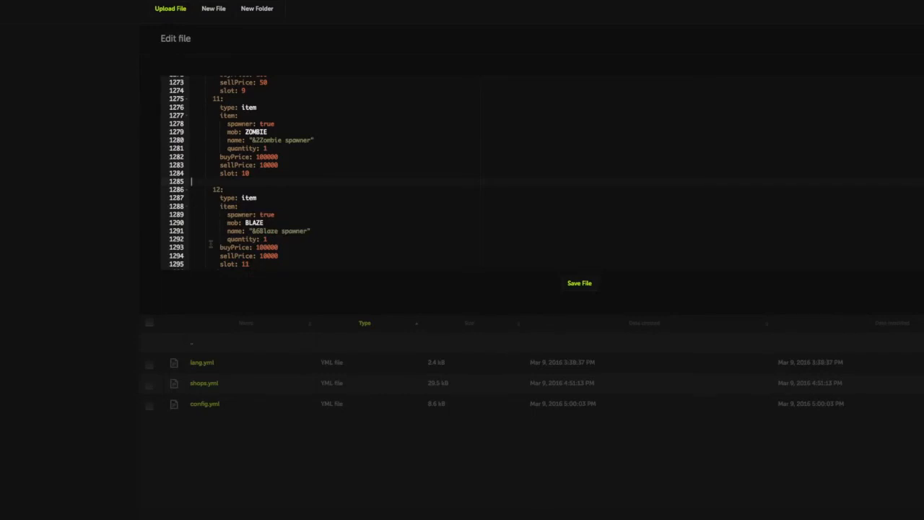
key("backspace")
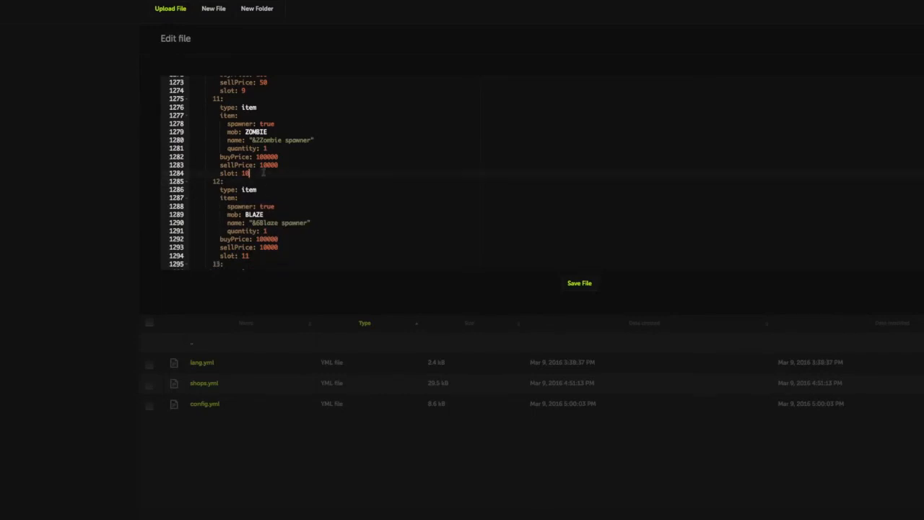
key("Enter")
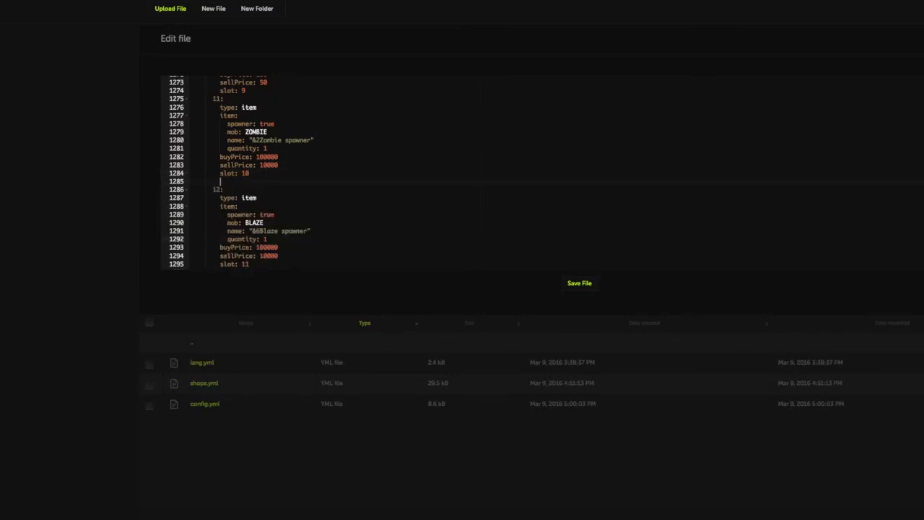
left_click(191, 180)
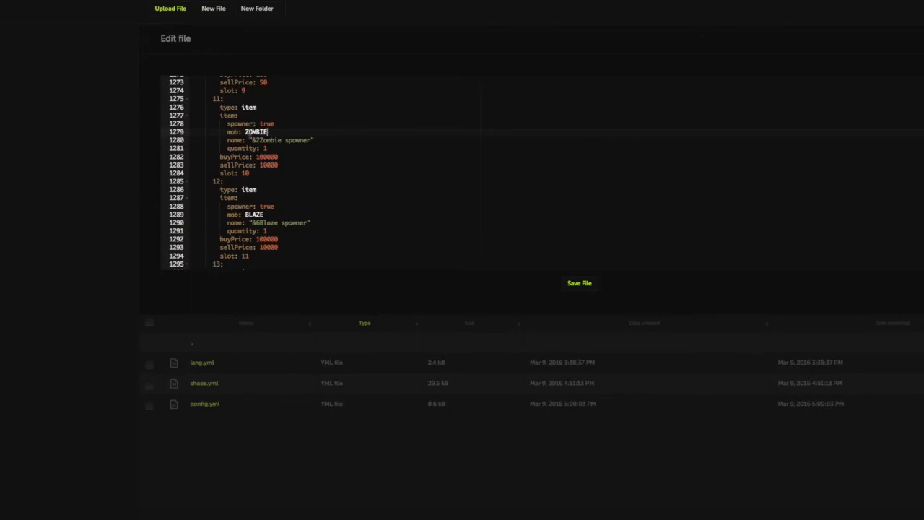
Review the mob drops section of shops.yml, then save and confirm the file.
scroll("down", 3)
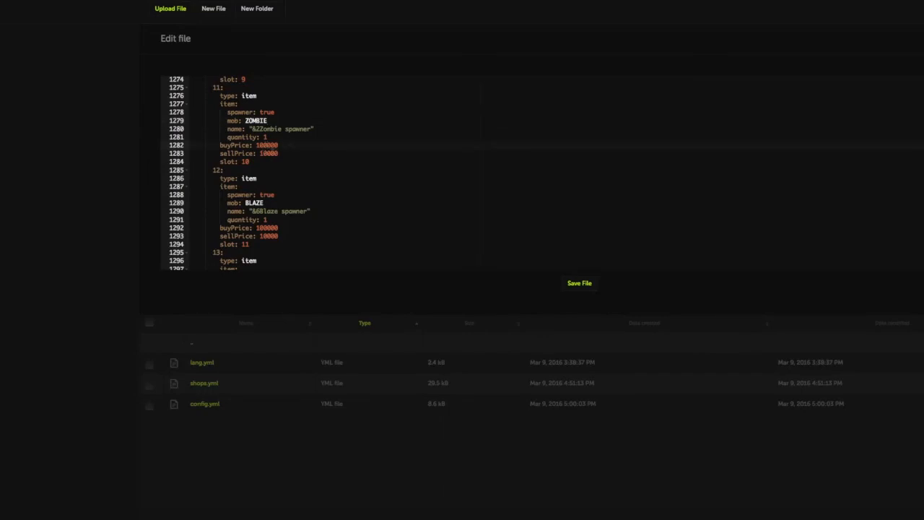
scroll("up", 3)
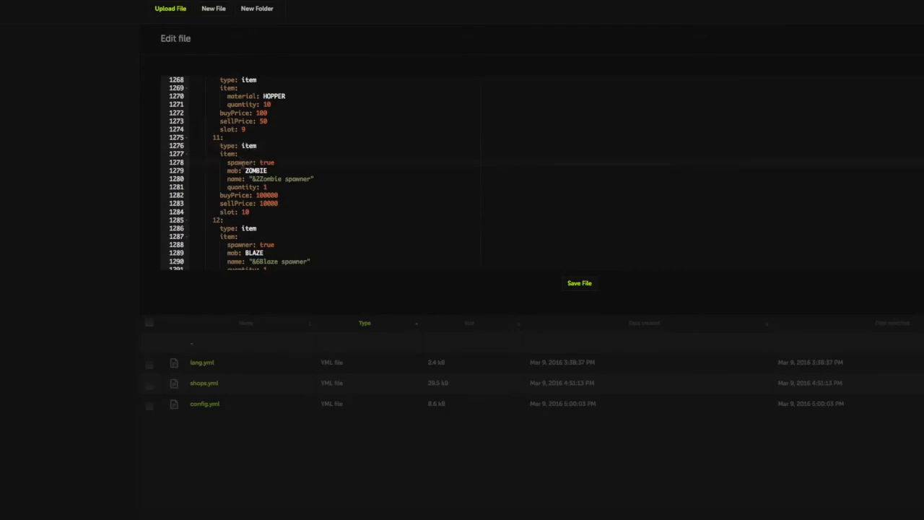
scroll("down", 3)
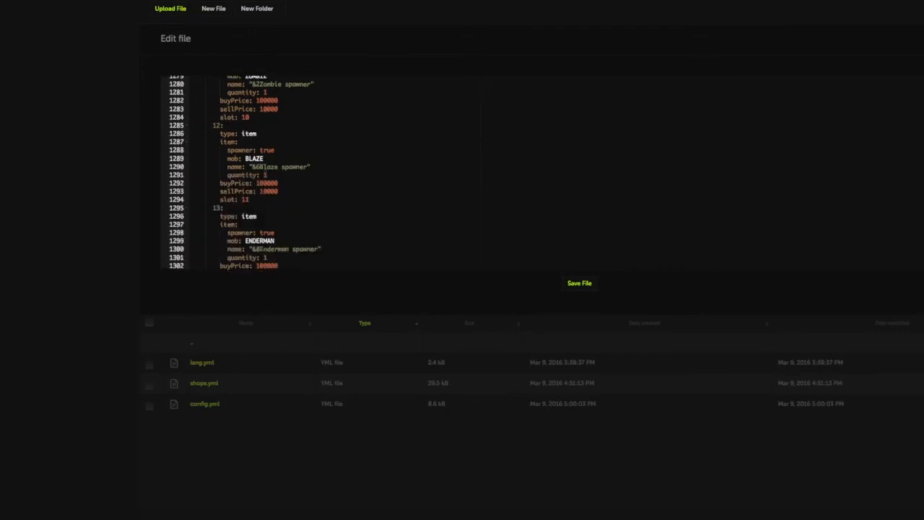
scroll("down", 3)
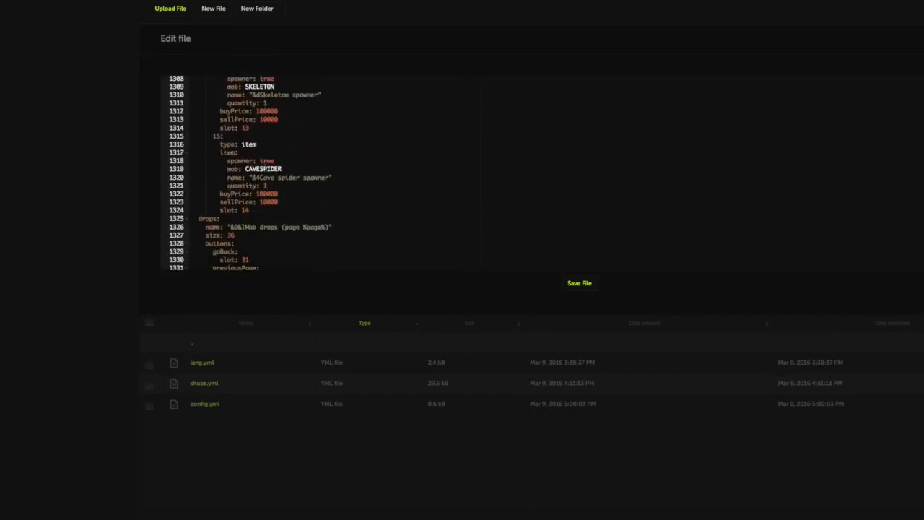
scroll("down", 3)
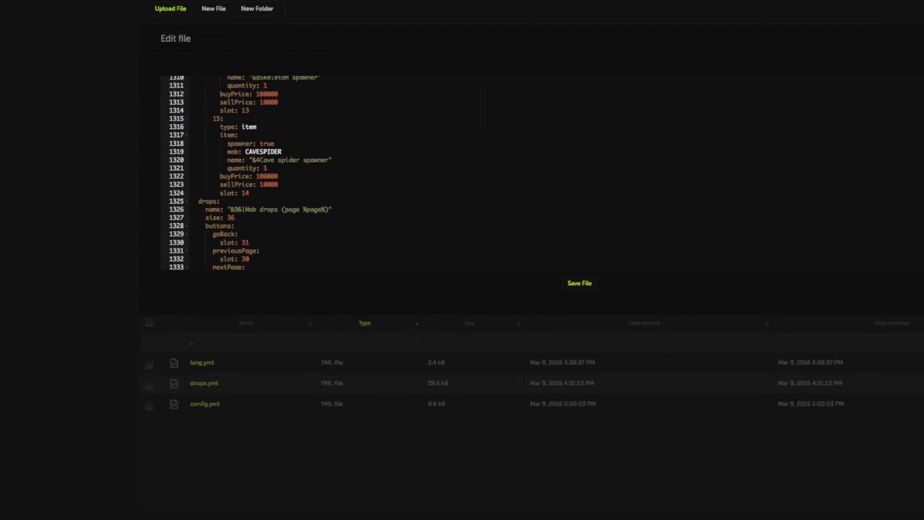
scroll("down", 3)
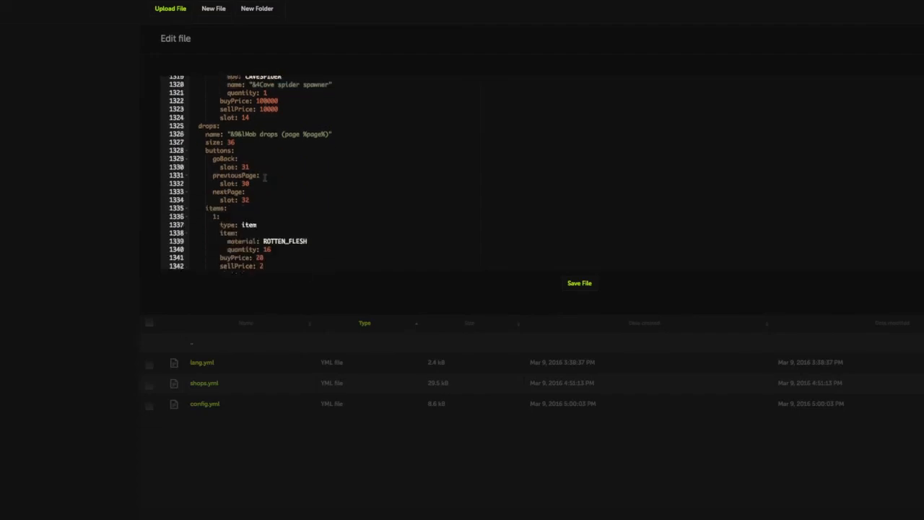
scroll("up", 3)
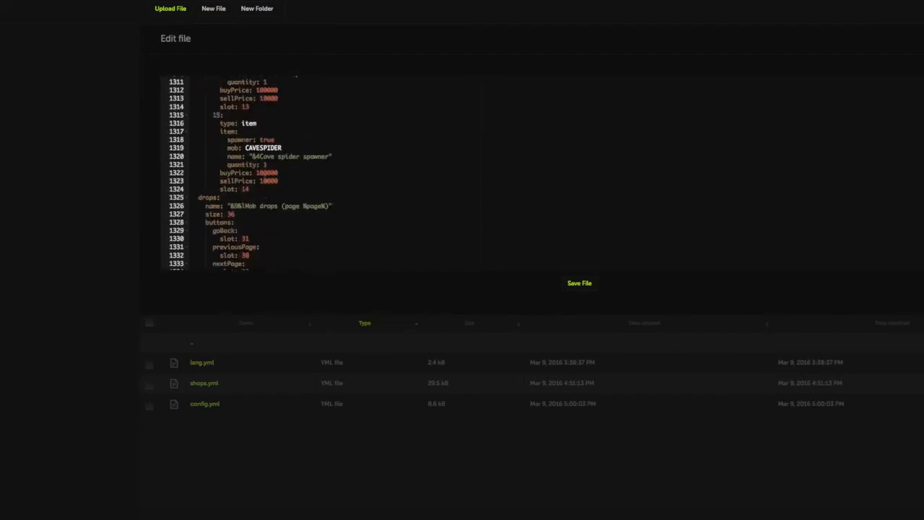
scroll("up", 3)
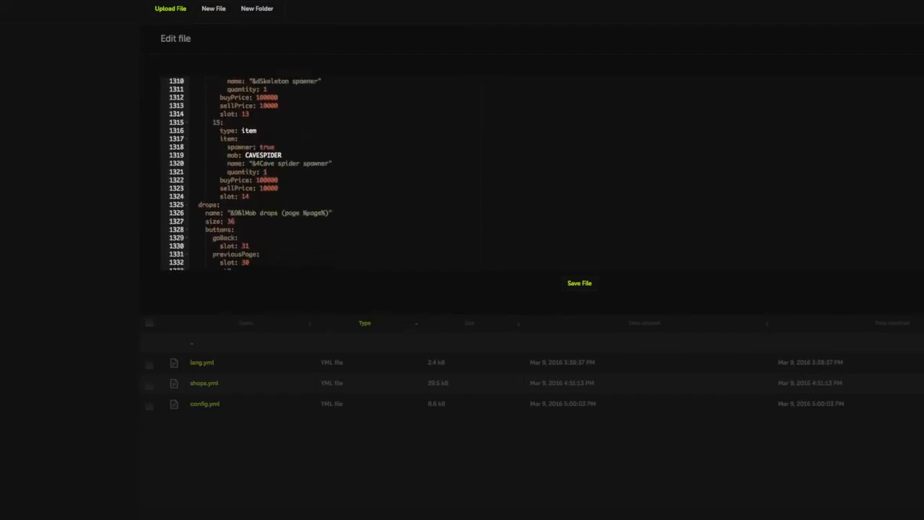
scroll("down", 3)
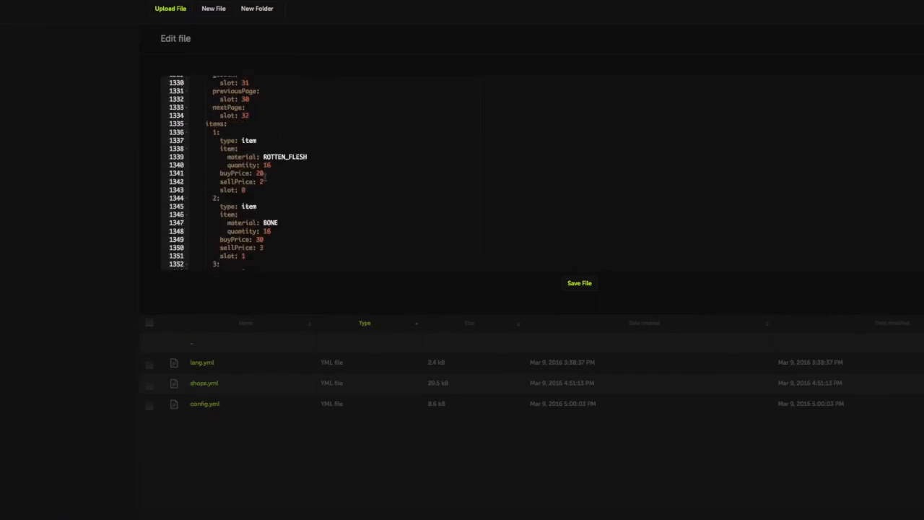
scroll("down", 3)
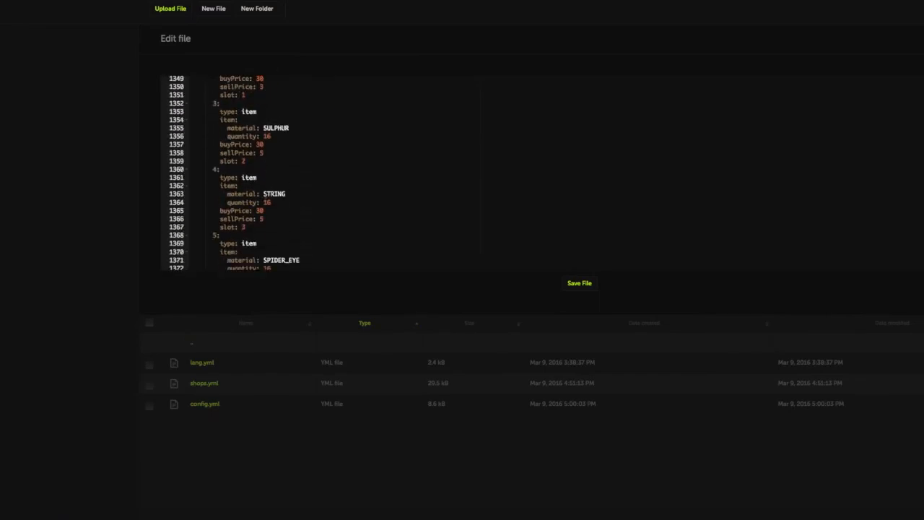
scroll("down", 3)
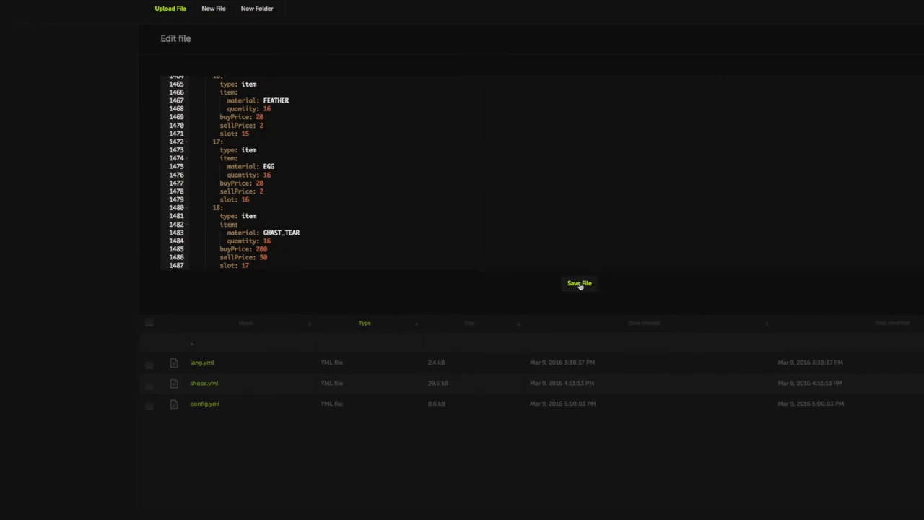
left_click(579, 283)
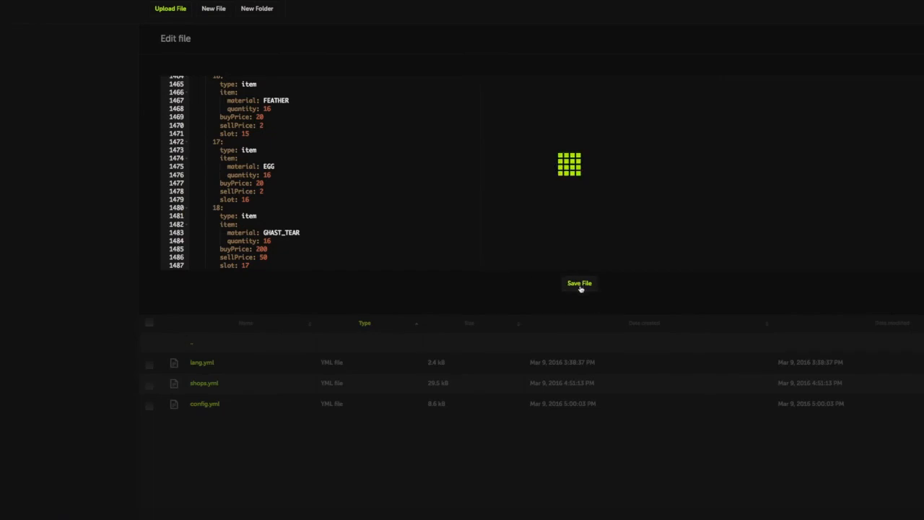
left_click(579, 283)
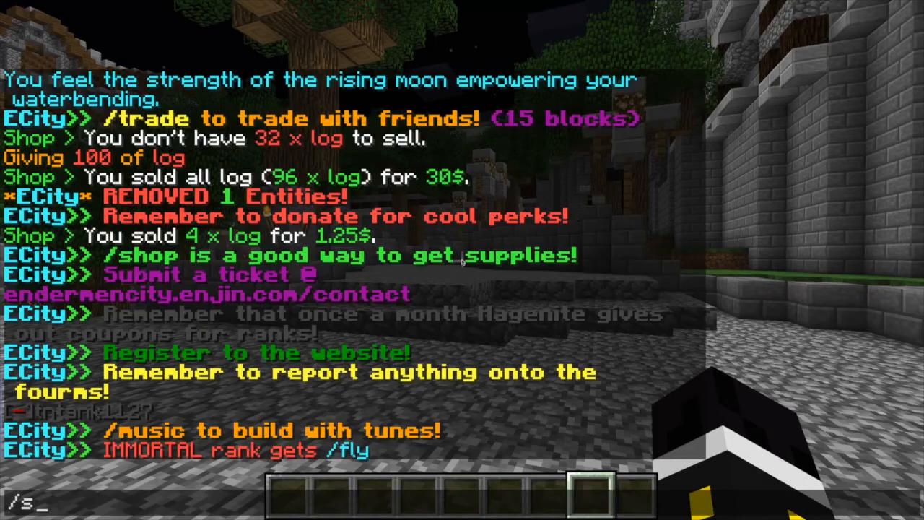
Buy 1 pair of diamond boots for 600$ from the shop's Armor category.
key("Return")
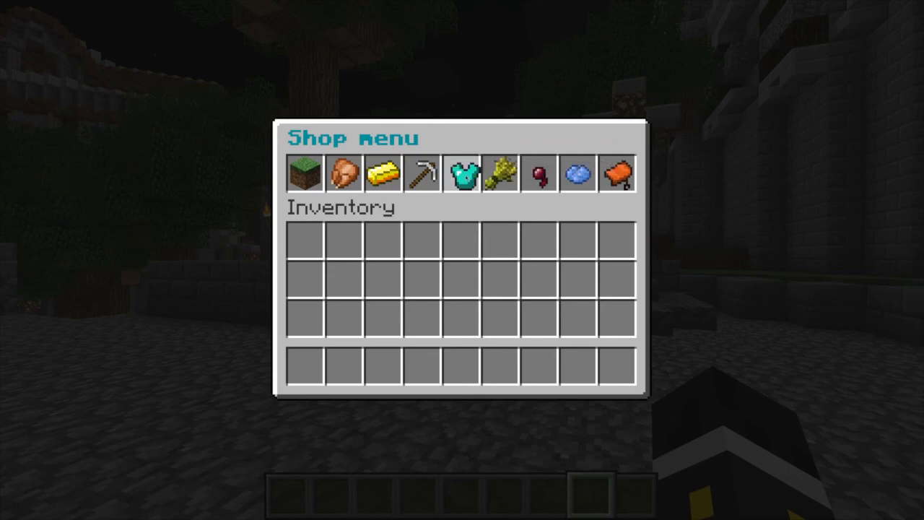
left_click(462, 173)
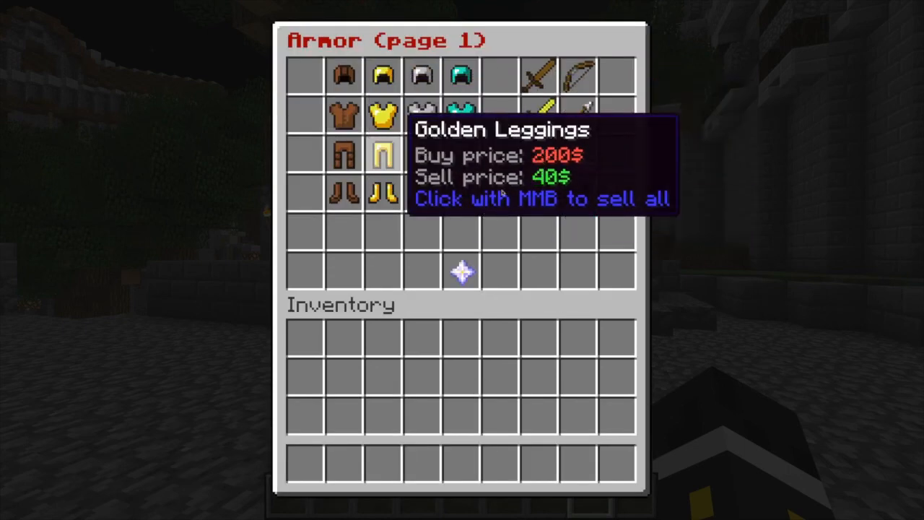
mouse_move(462, 192)
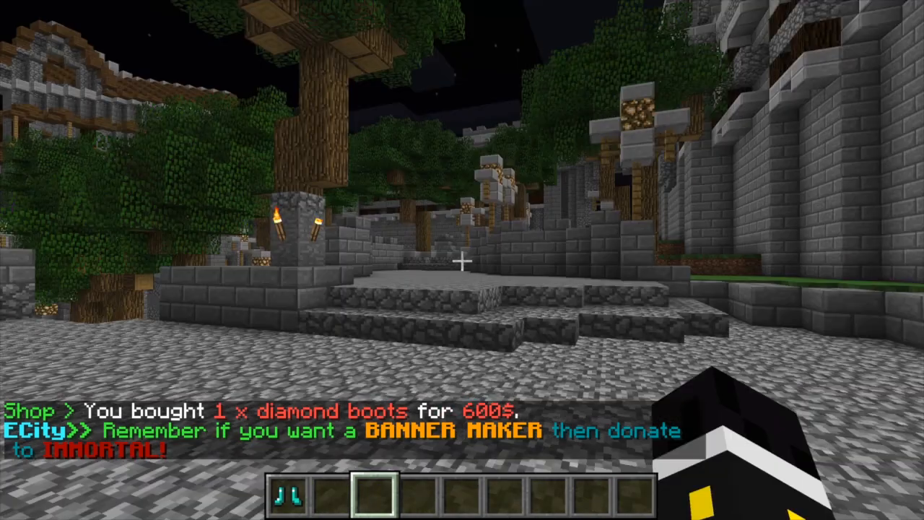
key("tab")
type("/s")
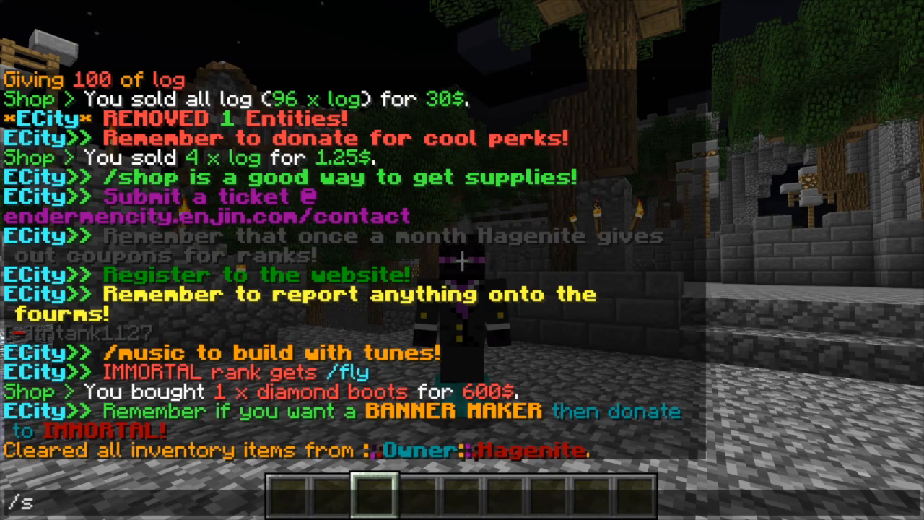
key("Escape")
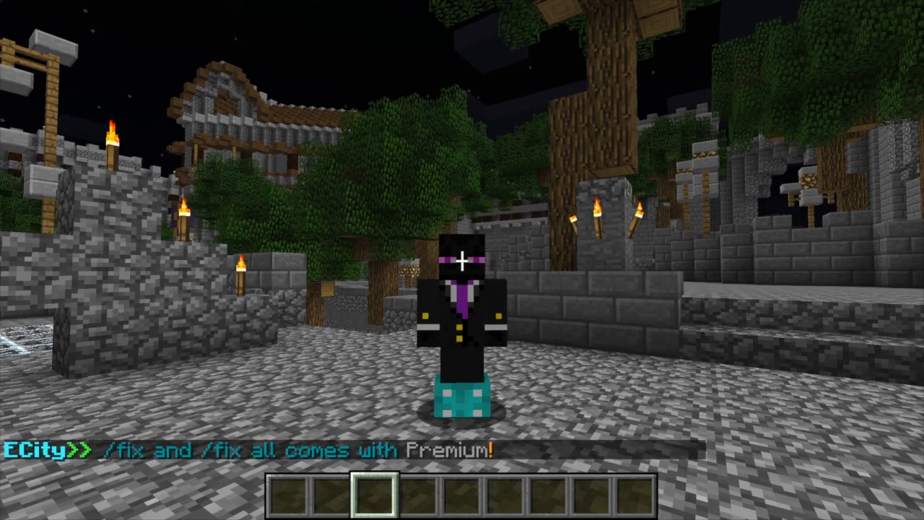